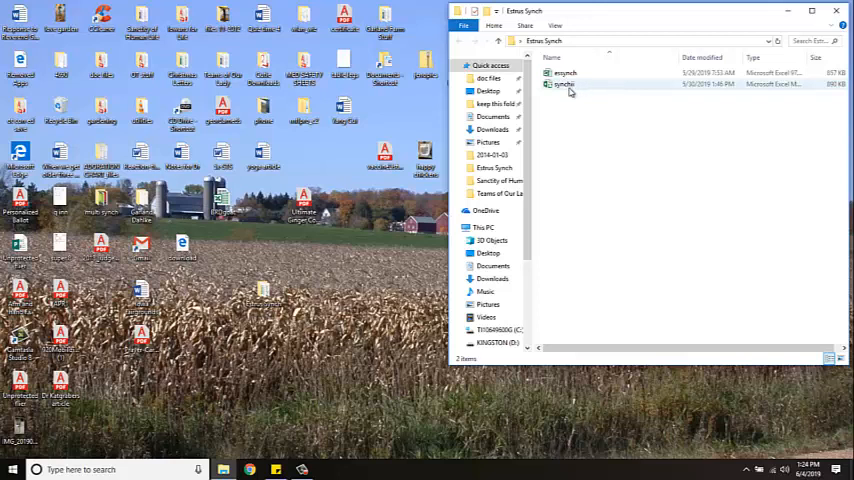
Select the planner workbook in the Estrus Synch folder and open it from its context menu
{"action": "left_click", "coordinate": [568, 74]}
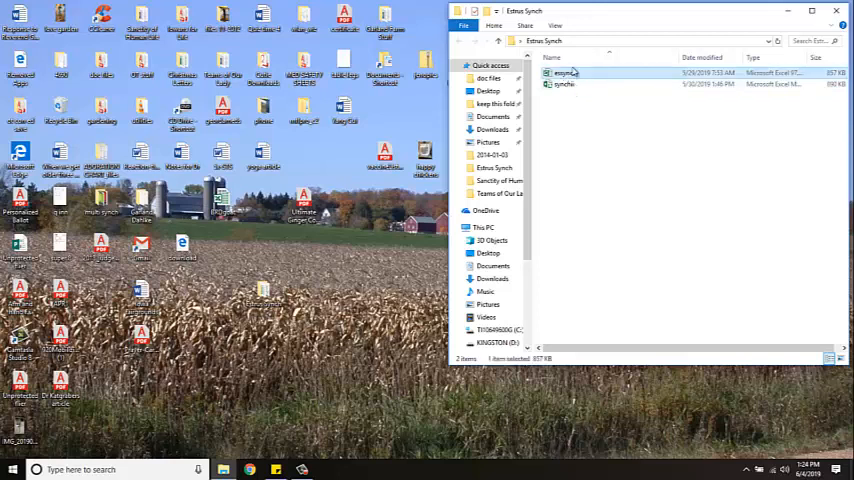
{"action": "left_click", "coordinate": [566, 92]}
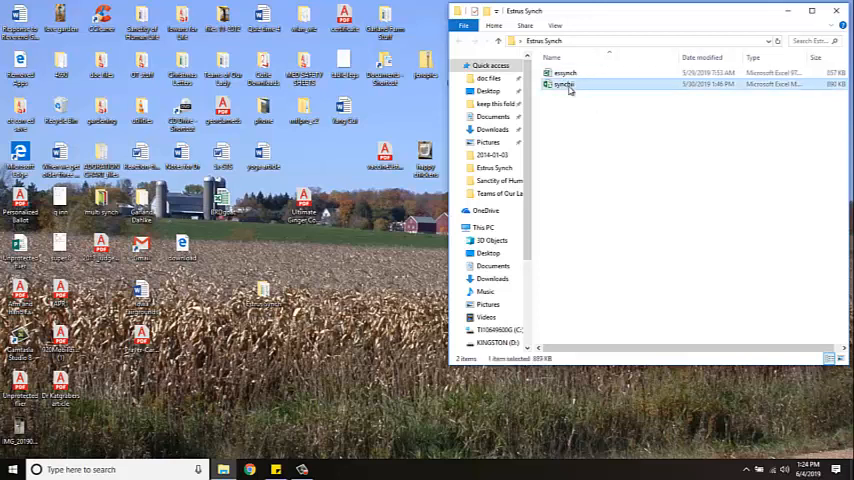
{"action": "mouse_move", "coordinate": [560, 94]}
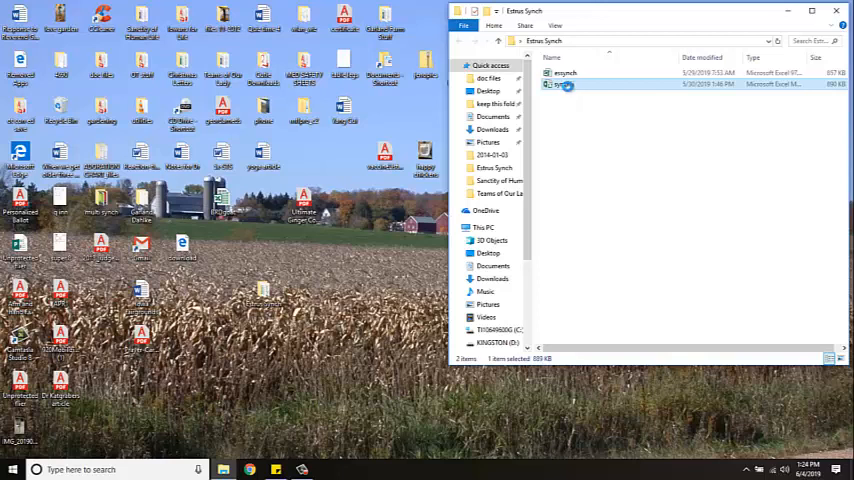
{"action": "right_click", "coordinate": [564, 96]}
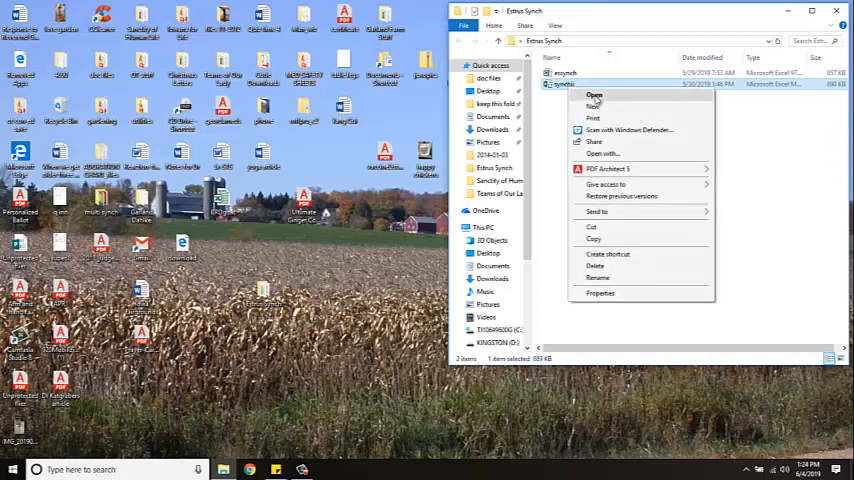
{"action": "left_click", "coordinate": [596, 94]}
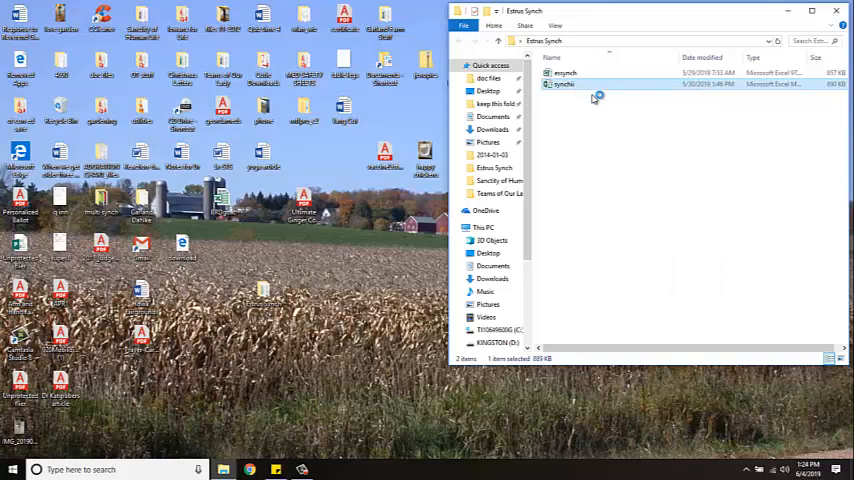
Launch the Estrus Synchronization Planner workbook in Excel on its Program sheet
{"action": "double_click", "coordinate": [552, 84]}
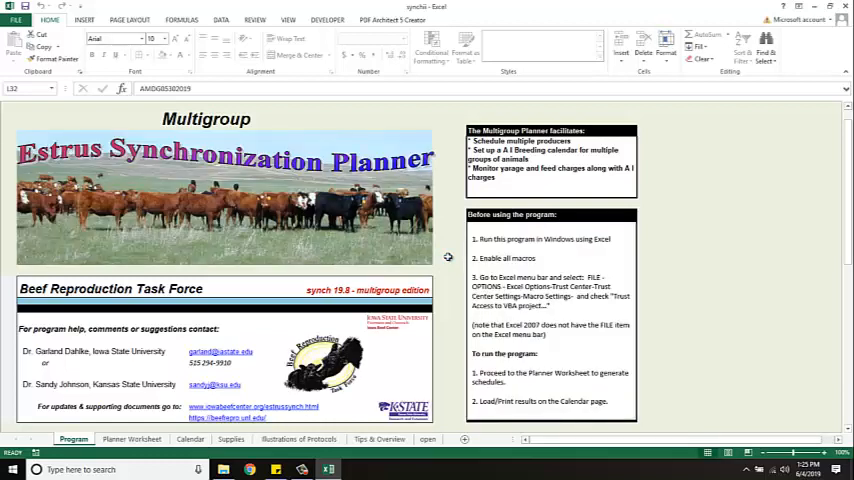
{"action": "mouse_move", "coordinate": [462, 240]}
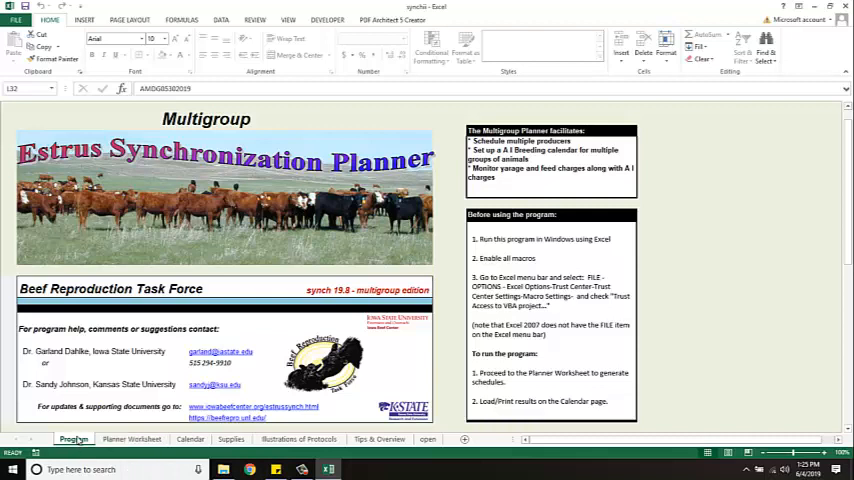
{"action": "mouse_move", "coordinate": [488, 368]}
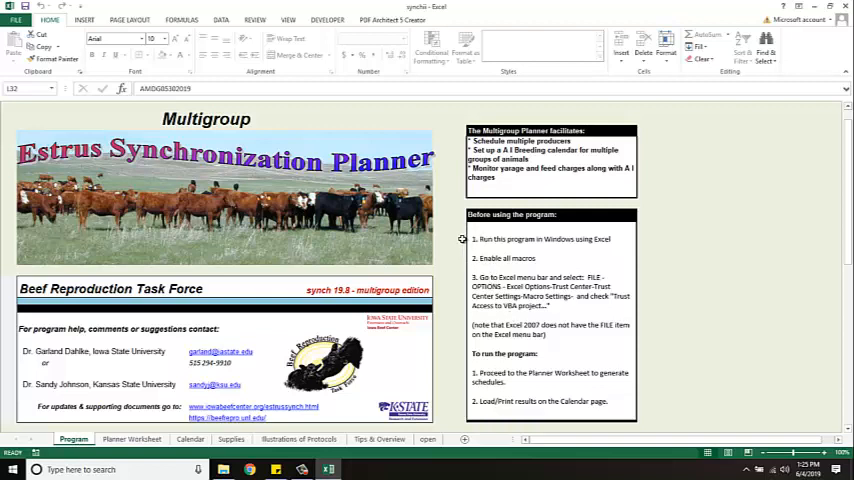
{"action": "mouse_move", "coordinate": [156, 396]}
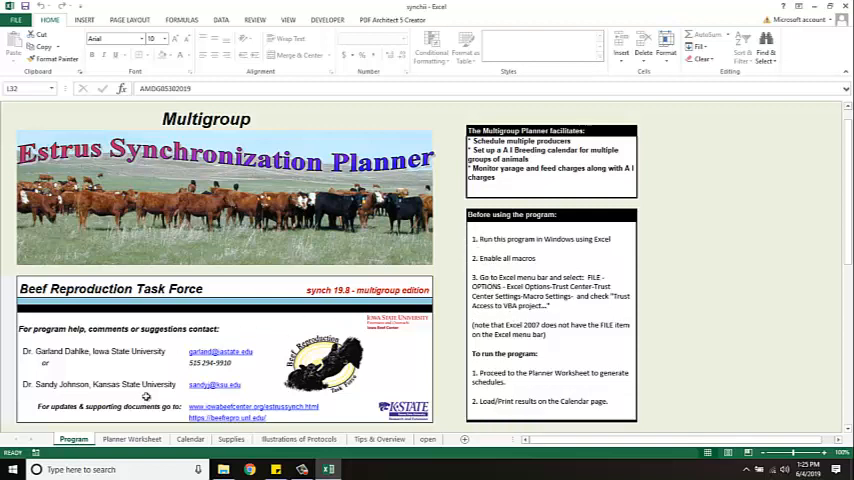
{"action": "mouse_move", "coordinate": [184, 352]}
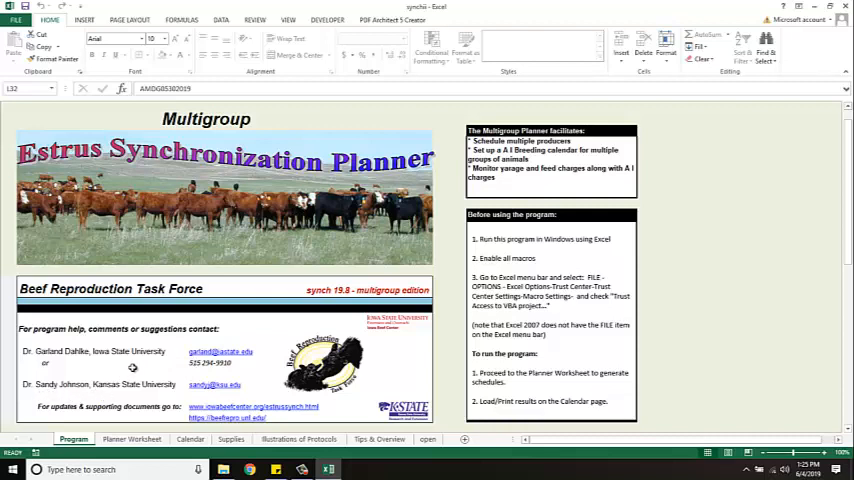
{"action": "mouse_move", "coordinate": [206, 312]}
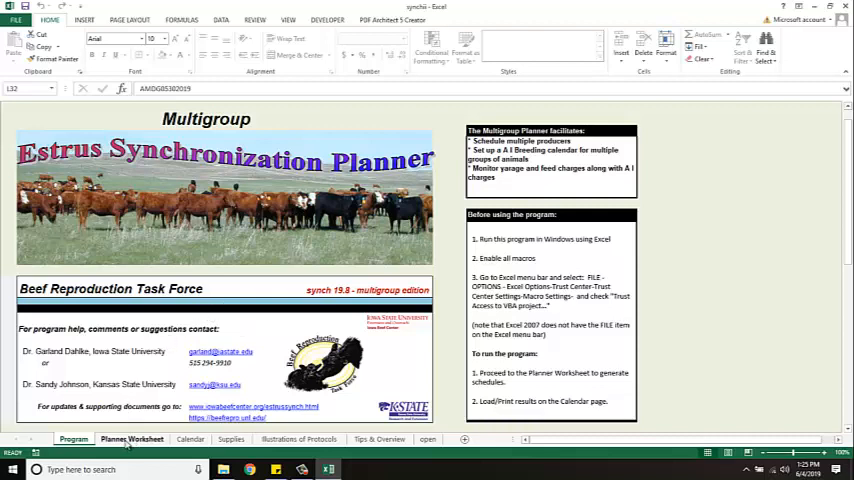
Go to the Planner Worksheet and enter 'Garla' as the producer name
{"action": "left_click", "coordinate": [132, 440]}
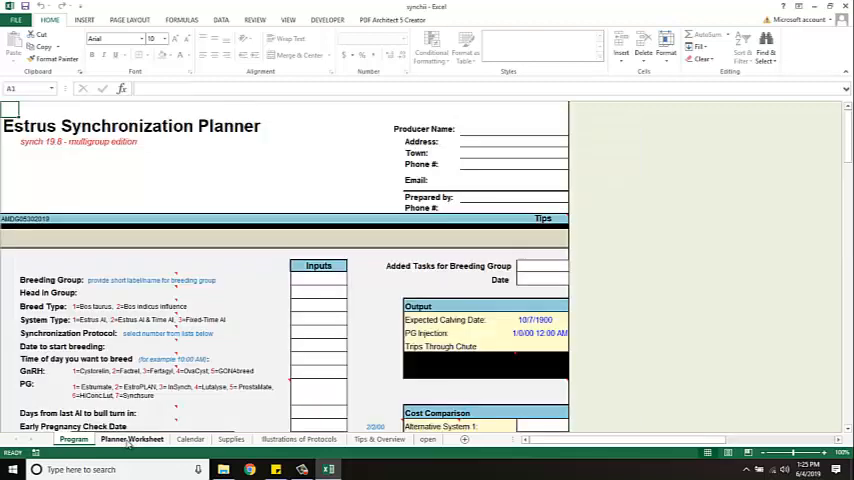
{"action": "left_click", "coordinate": [128, 436]}
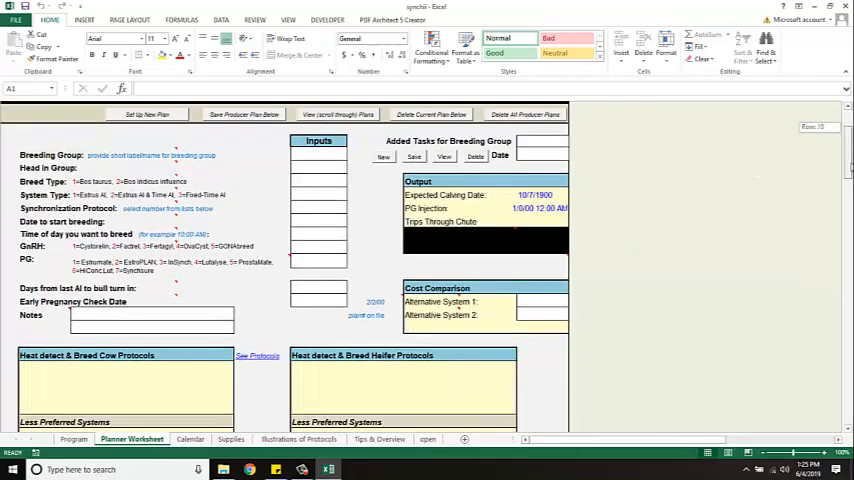
{"action": "scroll", "scroll_direction": "up", "scroll_amount": 3}
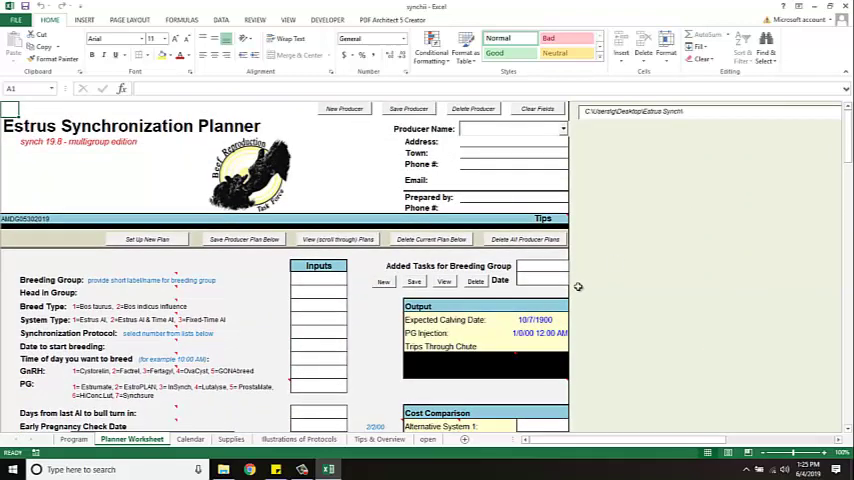
{"action": "mouse_move", "coordinate": [470, 140]}
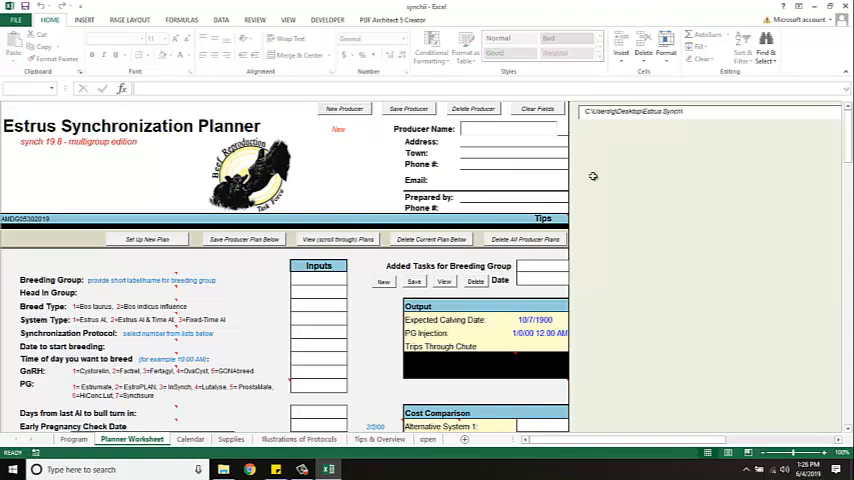
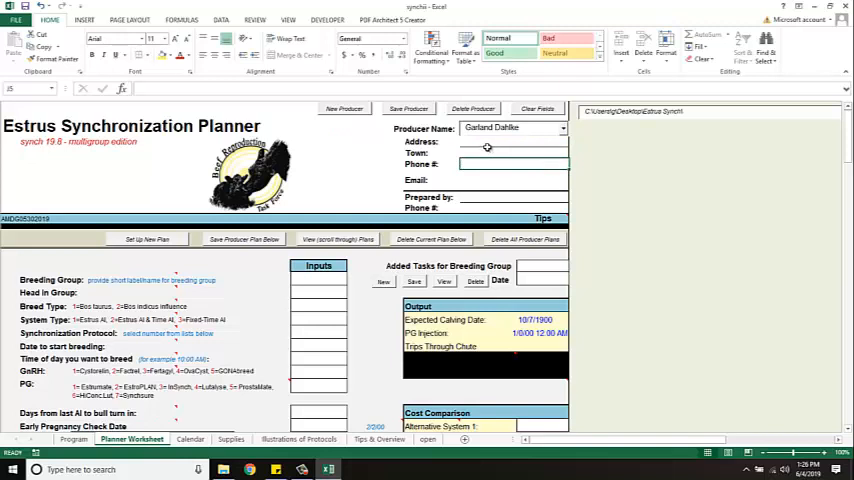
{"action": "mouse_move", "coordinate": [488, 148]}
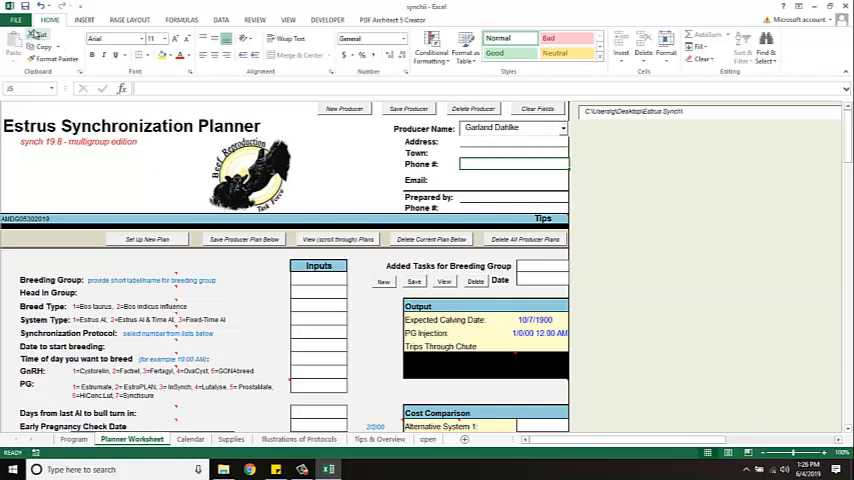
Reach the Trust Center page of Excel's Options
{"action": "left_click", "coordinate": [16, 16]}
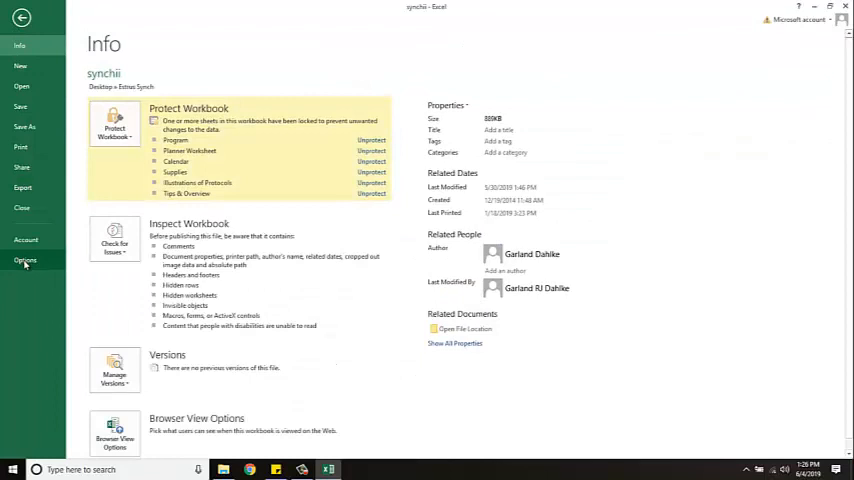
{"action": "left_click", "coordinate": [20, 22]}
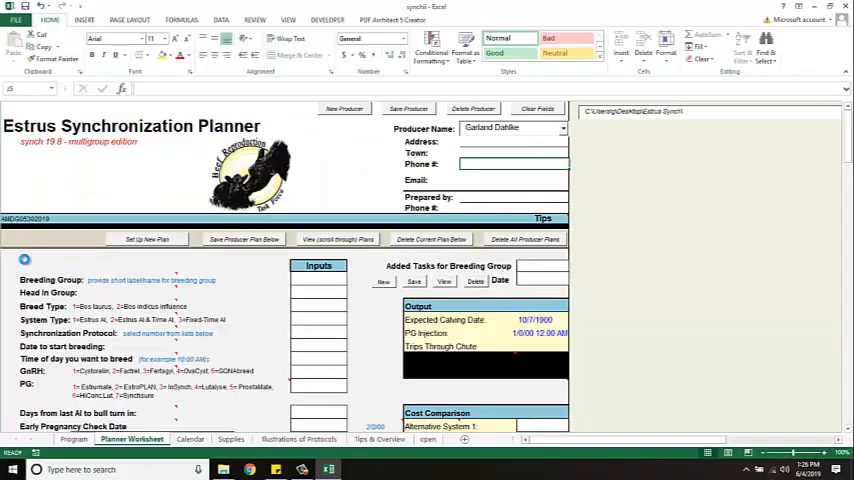
{"action": "left_click", "coordinate": [12, 18]}
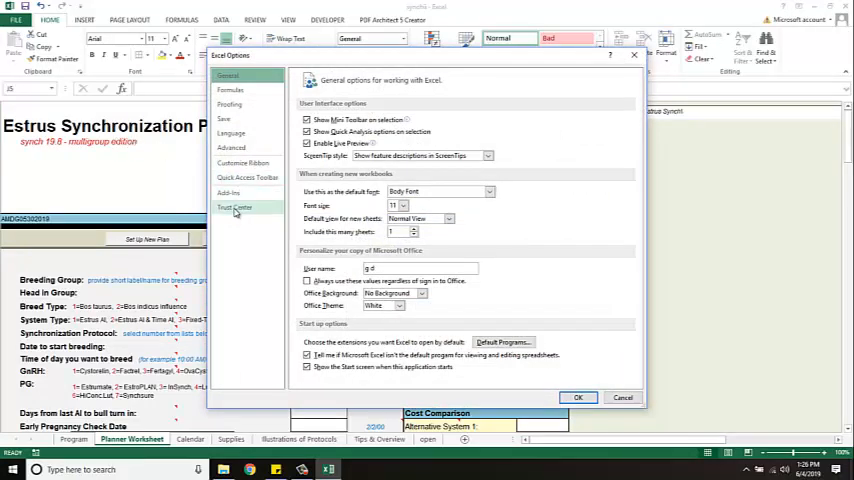
{"action": "left_click", "coordinate": [234, 208]}
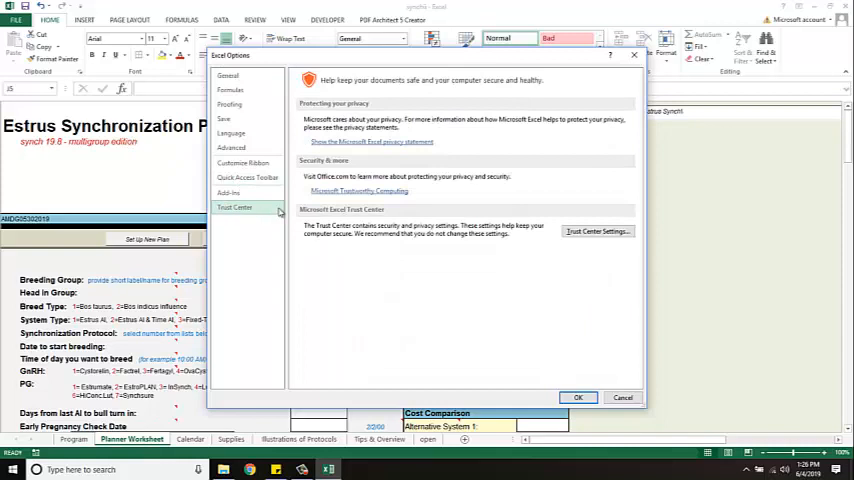
{"action": "mouse_move", "coordinate": [596, 232]}
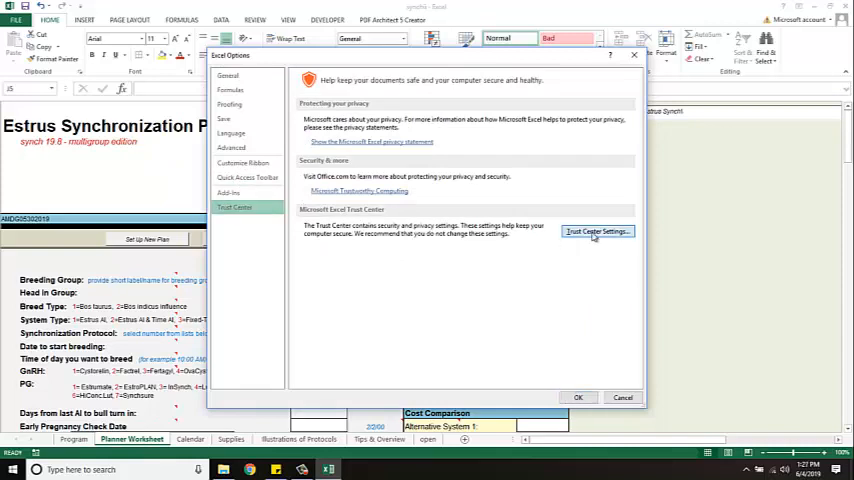
Review Macro Settings confirming all macros enabled and VBA project access trusted, then accept
{"action": "left_click", "coordinate": [596, 232]}
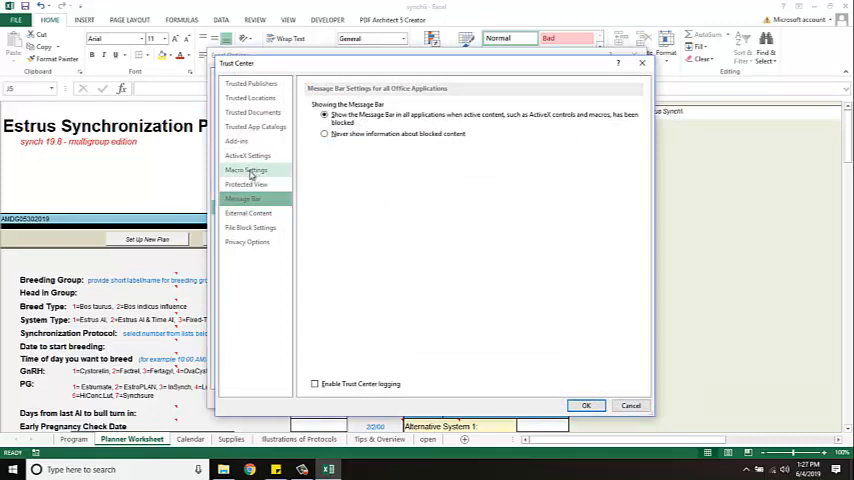
{"action": "left_click", "coordinate": [244, 168]}
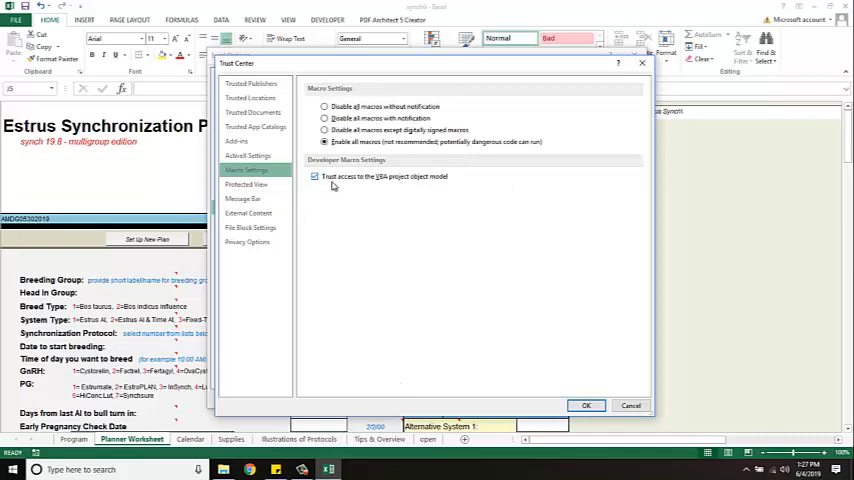
{"action": "mouse_move", "coordinate": [416, 180]}
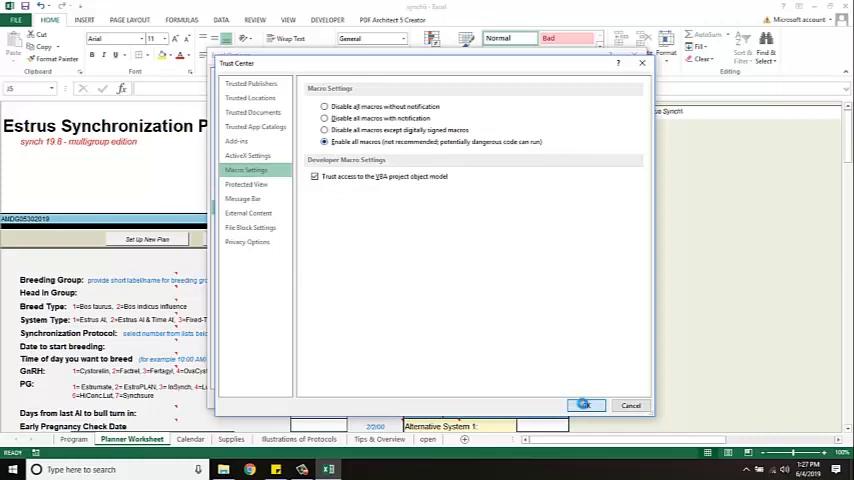
{"action": "left_click", "coordinate": [588, 404]}
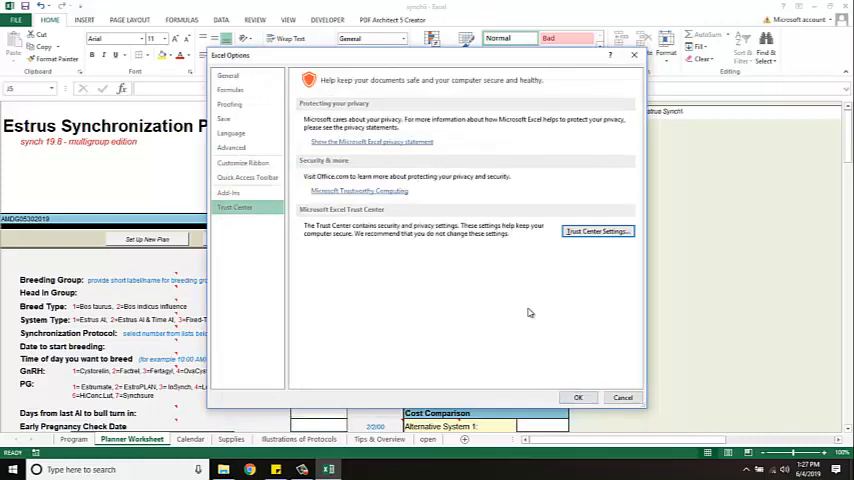
{"action": "mouse_move", "coordinate": [408, 296]}
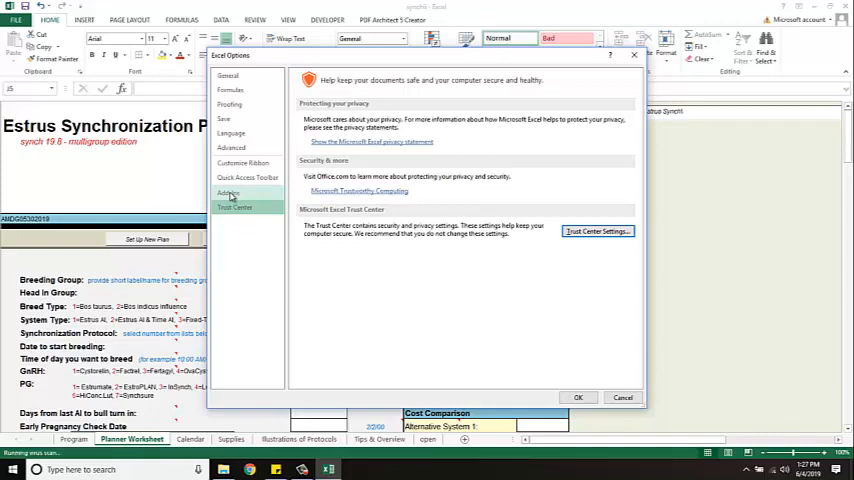
{"action": "left_click", "coordinate": [228, 192]}
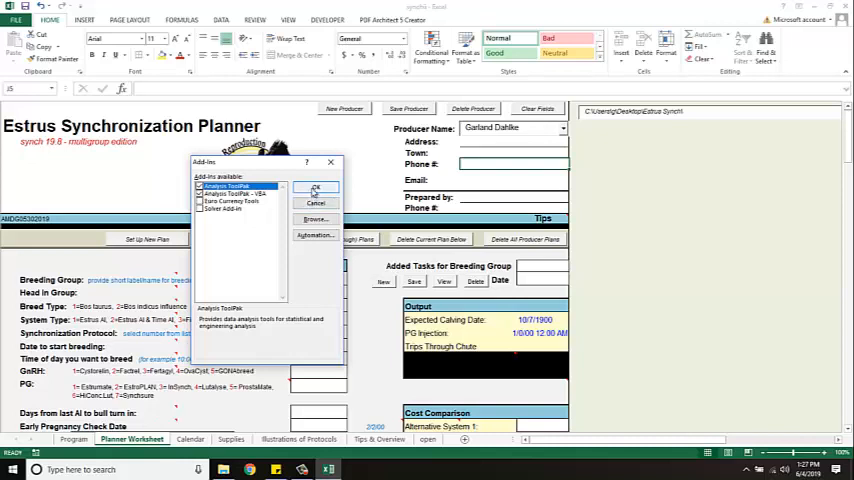
{"action": "left_click", "coordinate": [316, 188]}
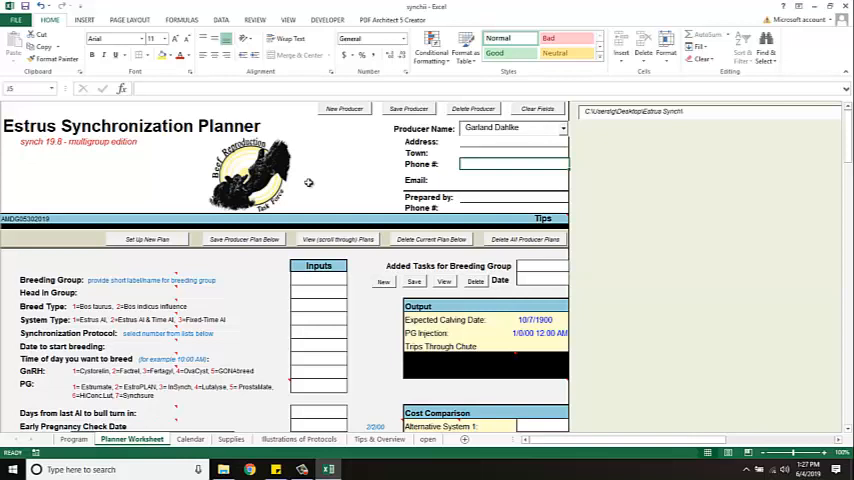
{"action": "mouse_move", "coordinate": [336, 152]}
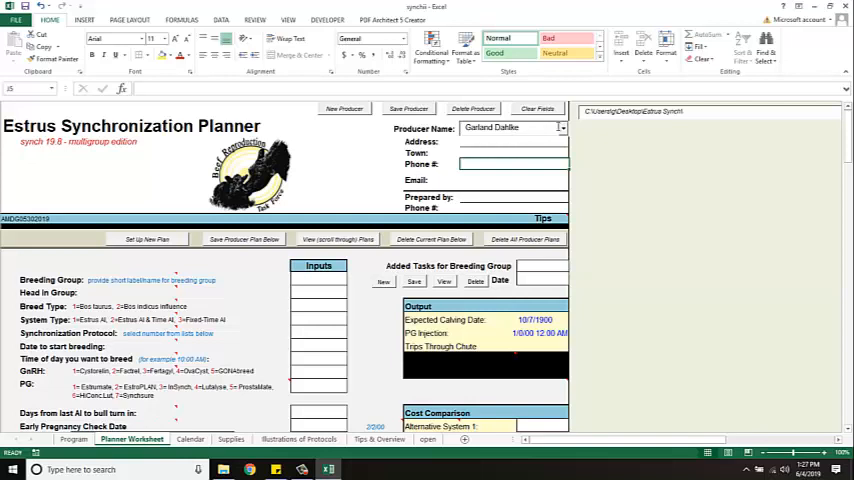
{"action": "mouse_move", "coordinate": [344, 108]}
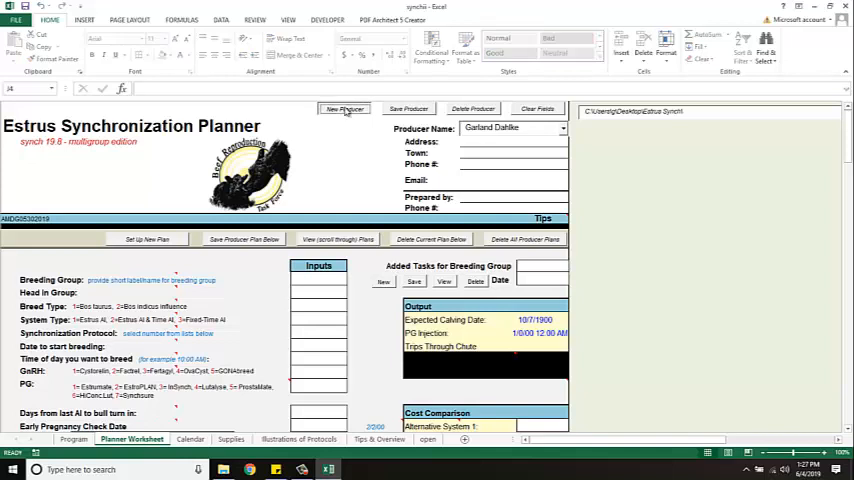
{"action": "left_click", "coordinate": [344, 108]}
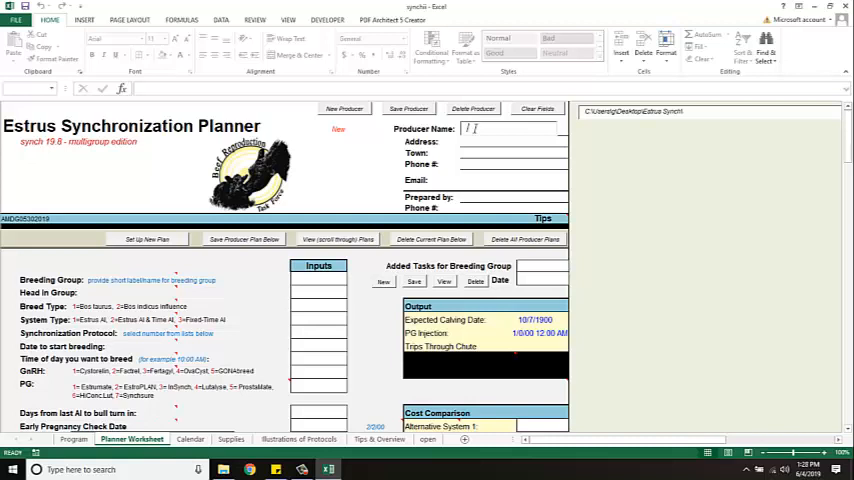
{"action": "type", "text": "Bob"}
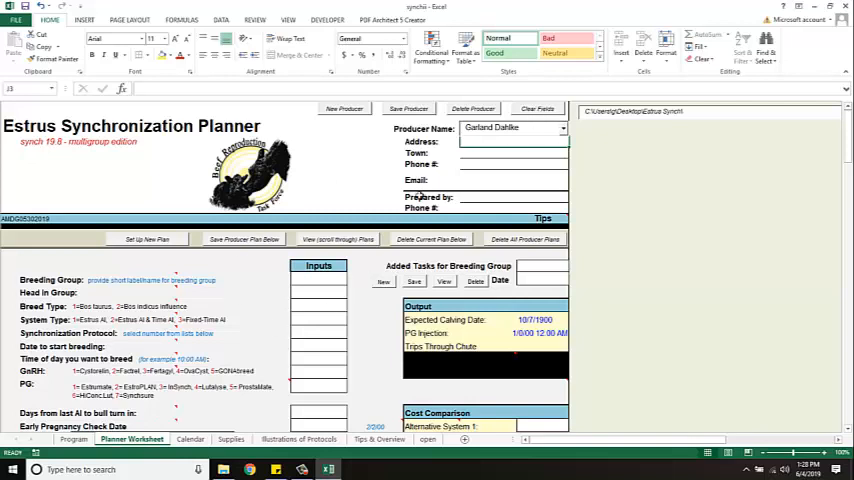
{"action": "mouse_move", "coordinate": [496, 184]}
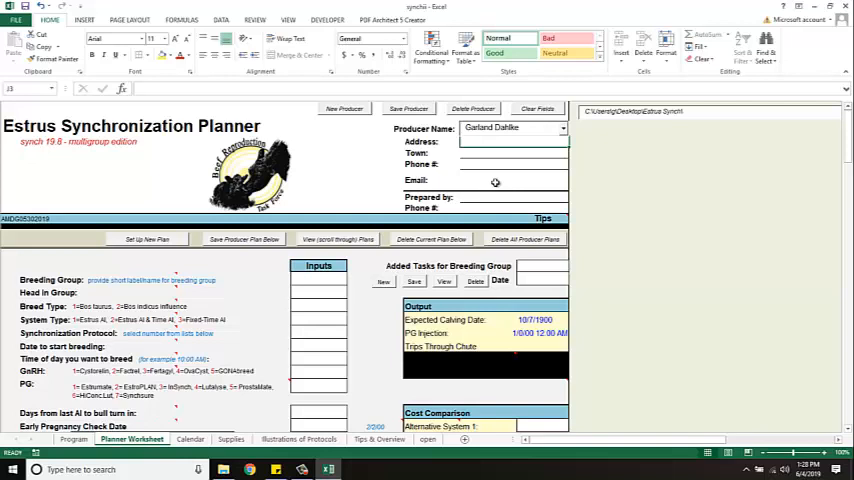
{"action": "mouse_move", "coordinate": [454, 132]}
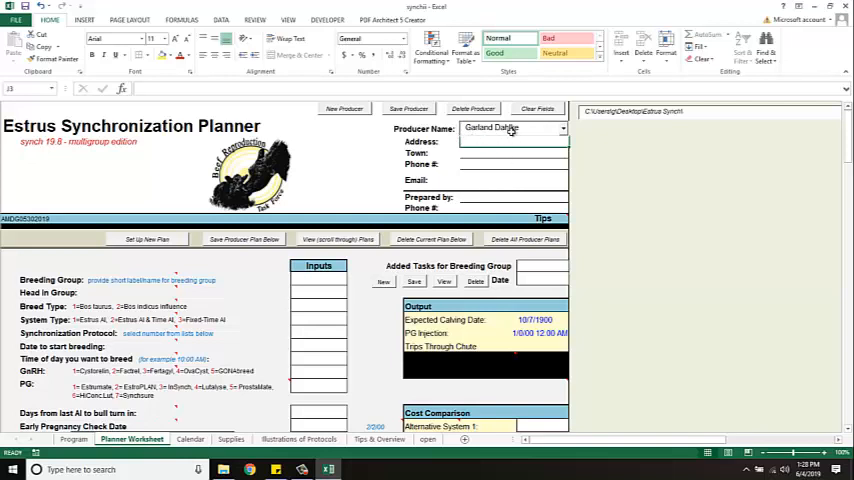
{"action": "mouse_move", "coordinate": [320, 284]}
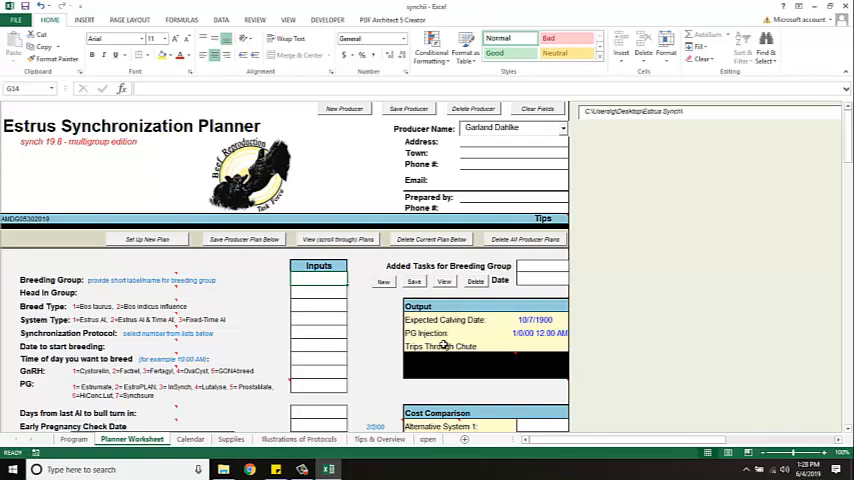
Enter breeding group '4yr cows' with 25 head in the group
{"action": "type", "text": "4yr"}
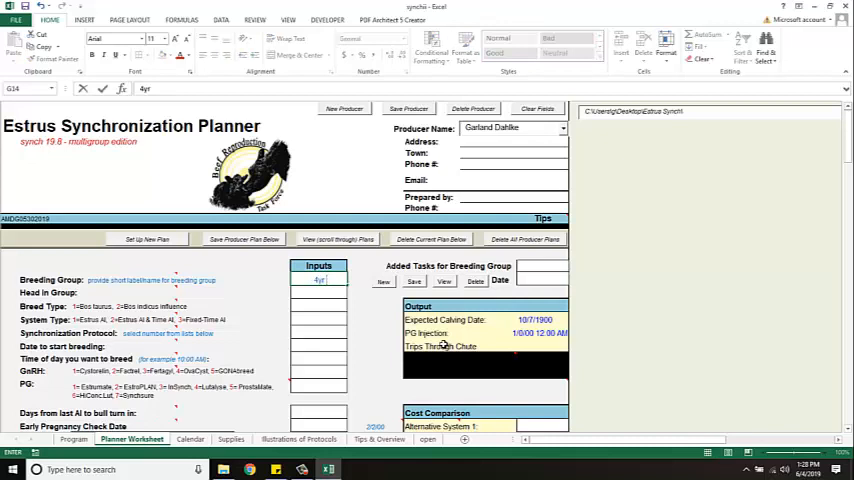
{"action": "type", "text": "cows"}
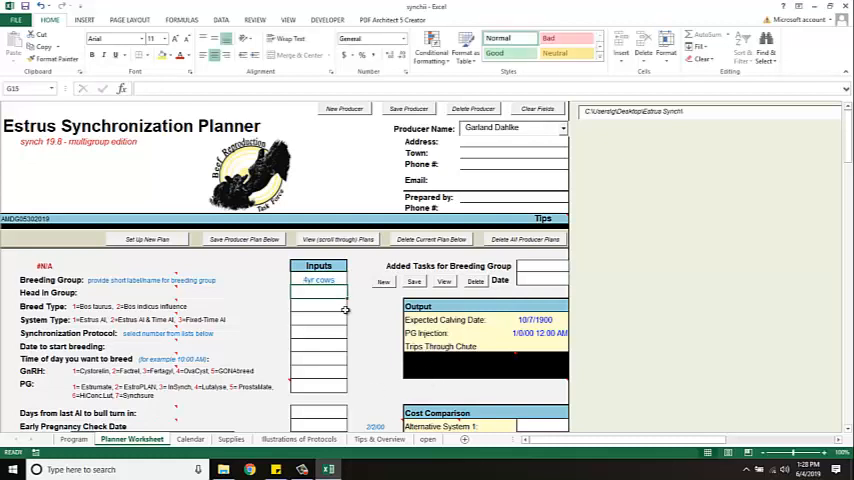
{"action": "type", "text": "25"}
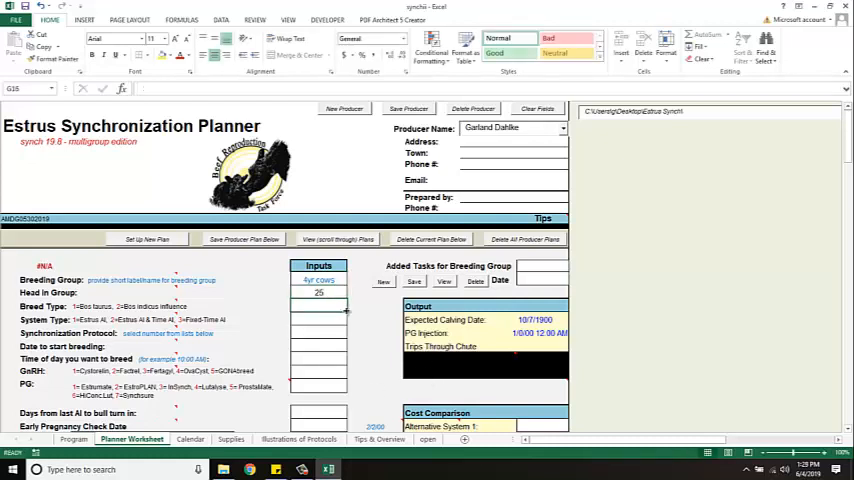
Move to the Breed Type input cell
{"action": "left_click", "coordinate": [320, 306]}
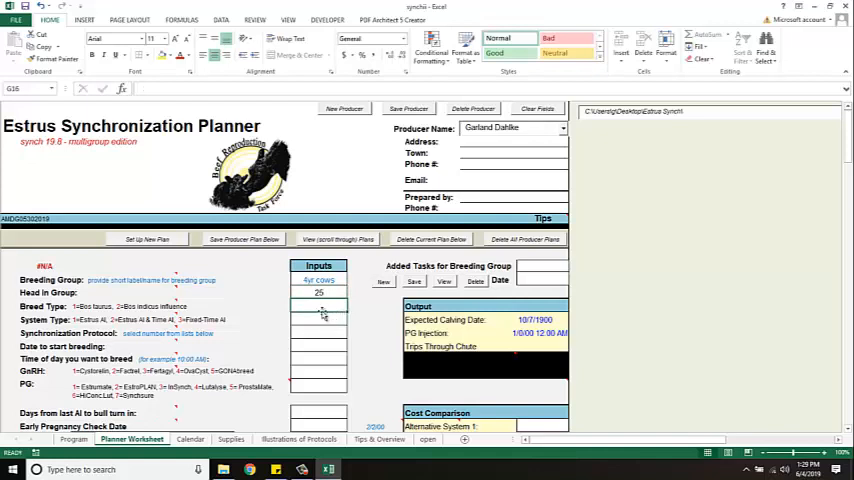
{"action": "mouse_move", "coordinate": [112, 306]}
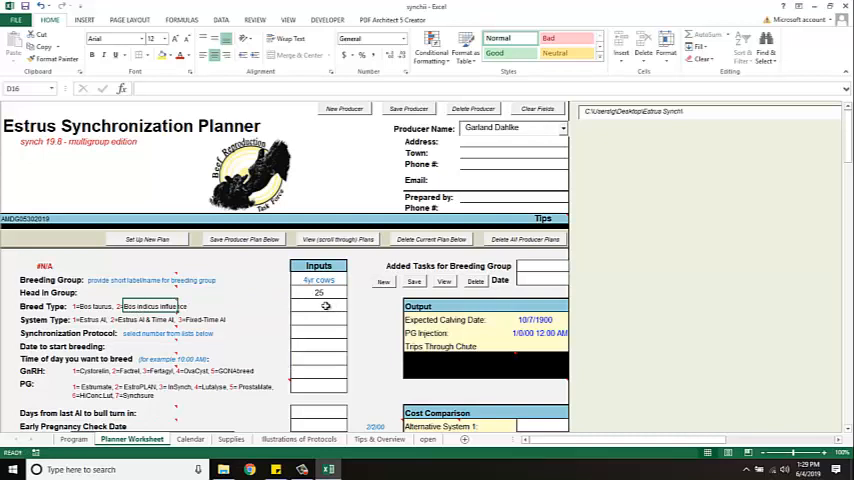
{"action": "left_click", "coordinate": [324, 306]}
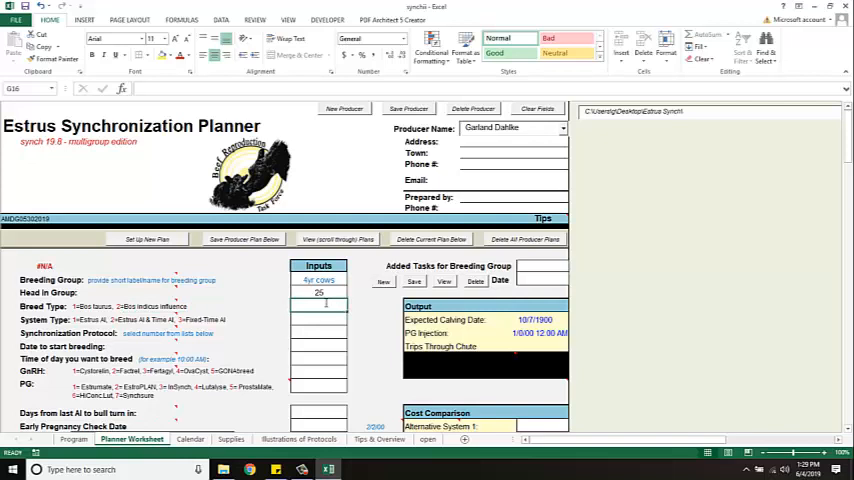
{"action": "left_click", "coordinate": [320, 306]}
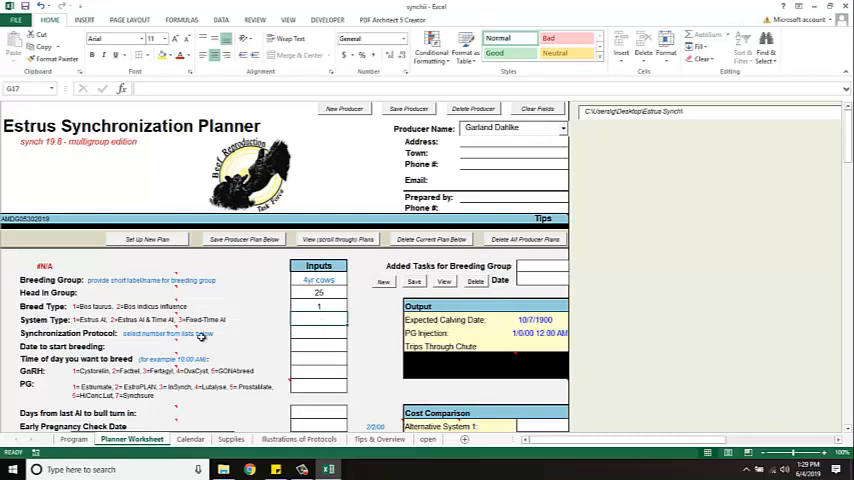
Set System Type to 3 and inspect the formula behind a heifer protocol option below
{"action": "type", "text": "3"}
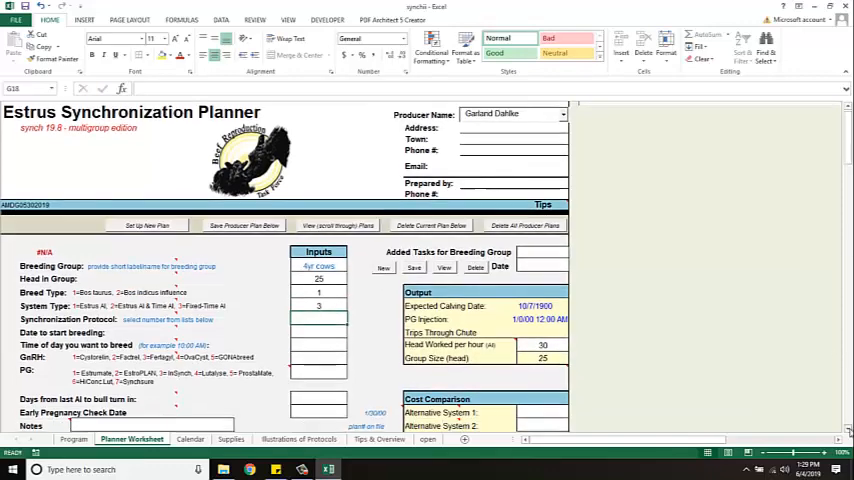
{"action": "scroll", "scroll_direction": "down", "scroll_amount": 3}
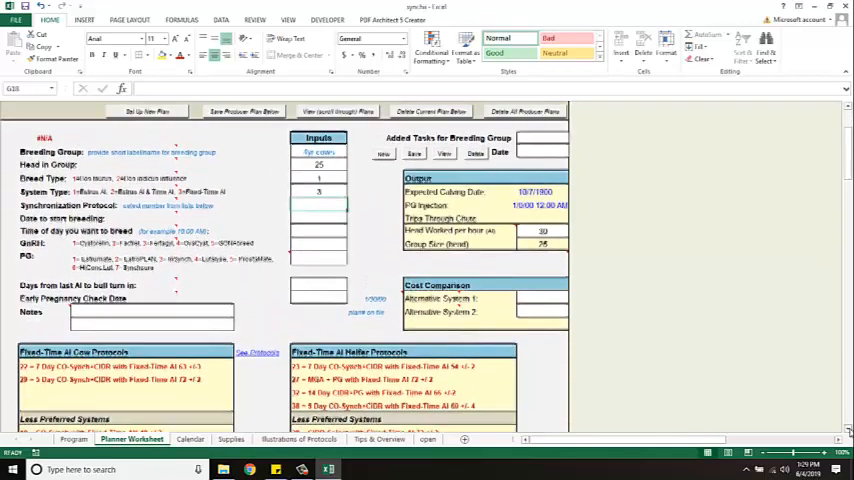
{"action": "scroll", "scroll_direction": "down", "scroll_amount": 3}
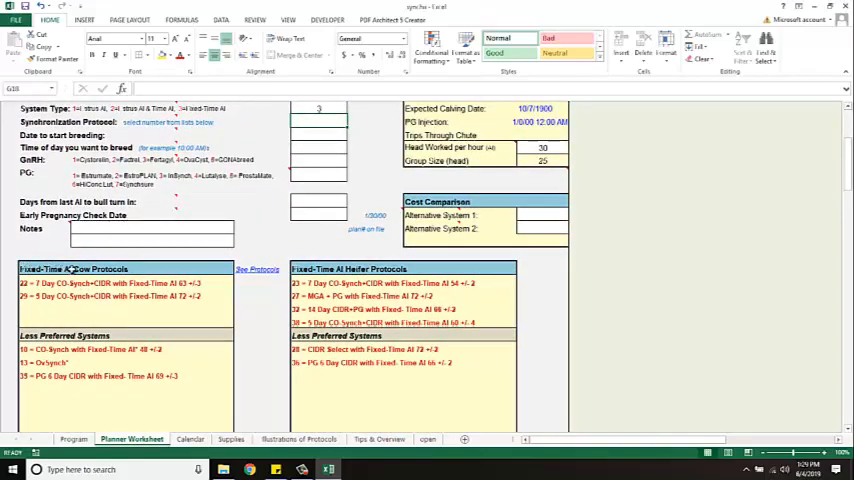
{"action": "mouse_move", "coordinate": [124, 270]}
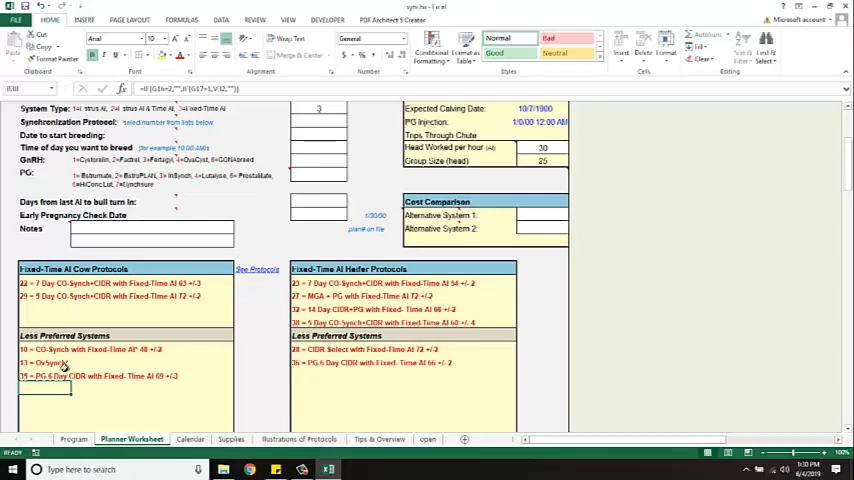
{"action": "mouse_move", "coordinate": [82, 298]}
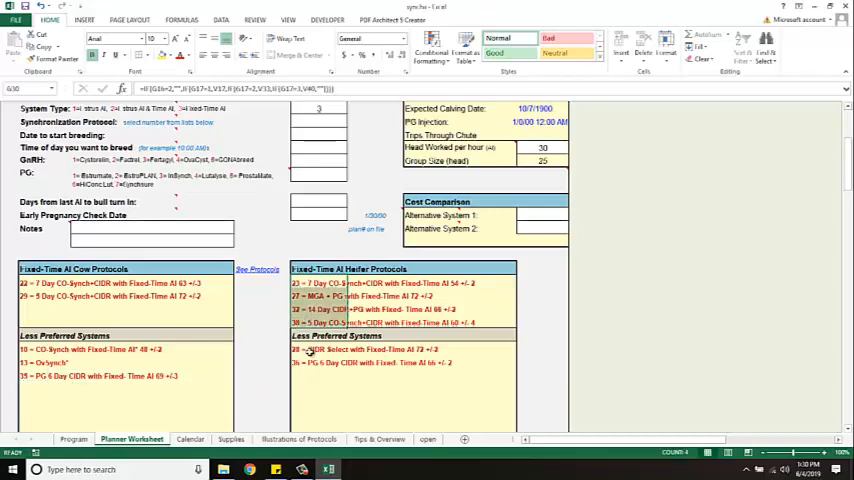
{"action": "left_click", "coordinate": [318, 362]}
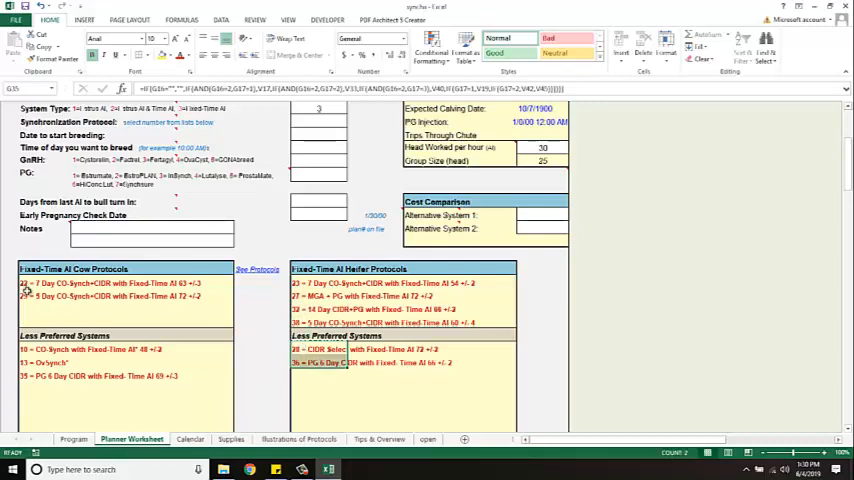
{"action": "mouse_move", "coordinate": [88, 336]}
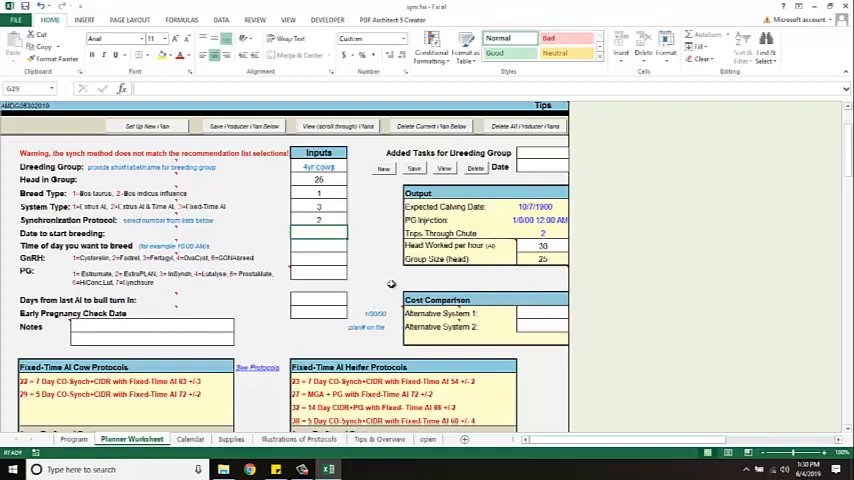
{"action": "mouse_move", "coordinate": [384, 284]}
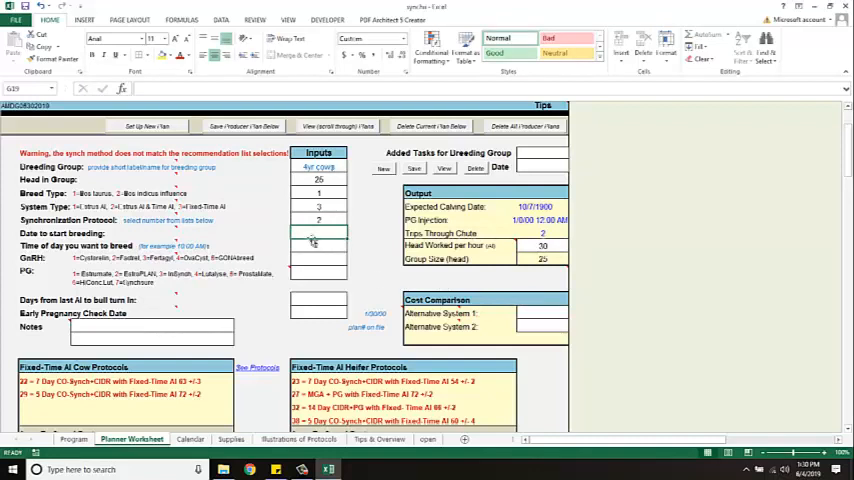
Enter synchronization protocol 22, breeding start date 7/1/19 and breeding time 6:00
{"action": "type", "text": "22"}
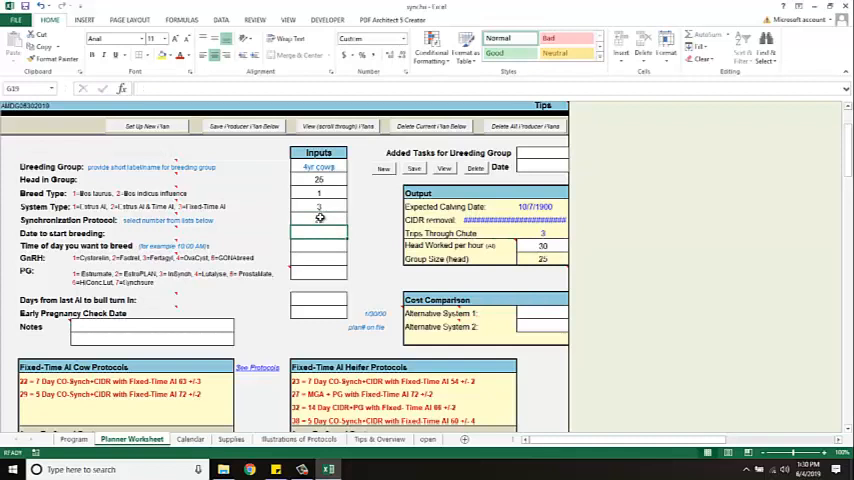
{"action": "left_click", "coordinate": [316, 232]}
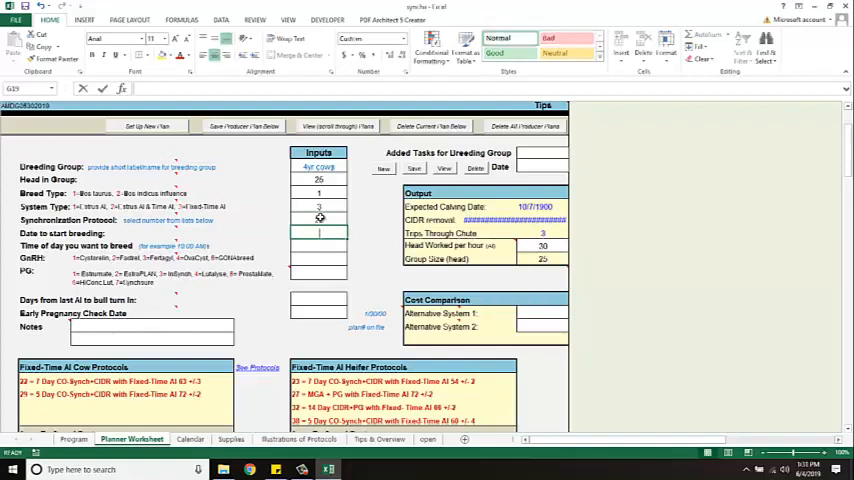
{"action": "type", "text": "7/1/19"}
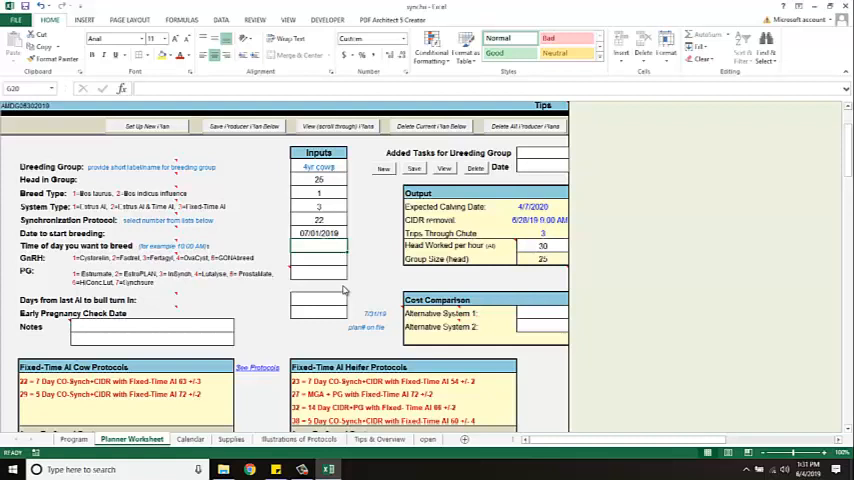
{"action": "type", "text": "6"}
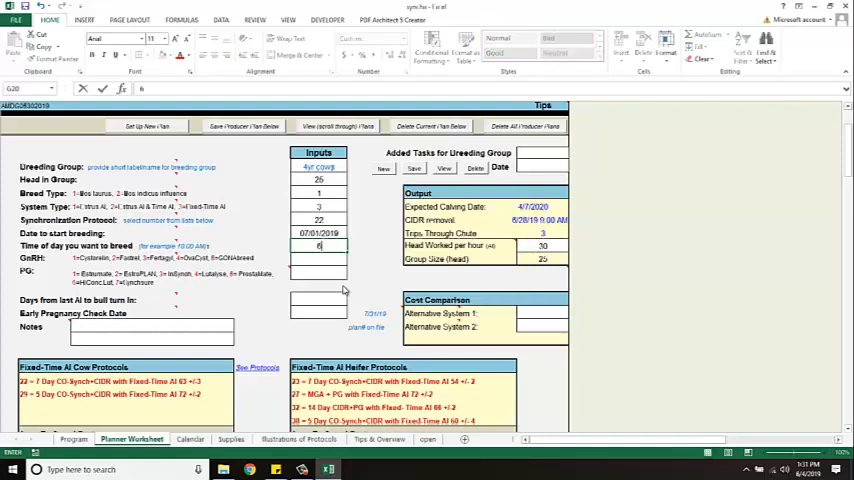
{"action": "type", "text": "6:00 pm"}
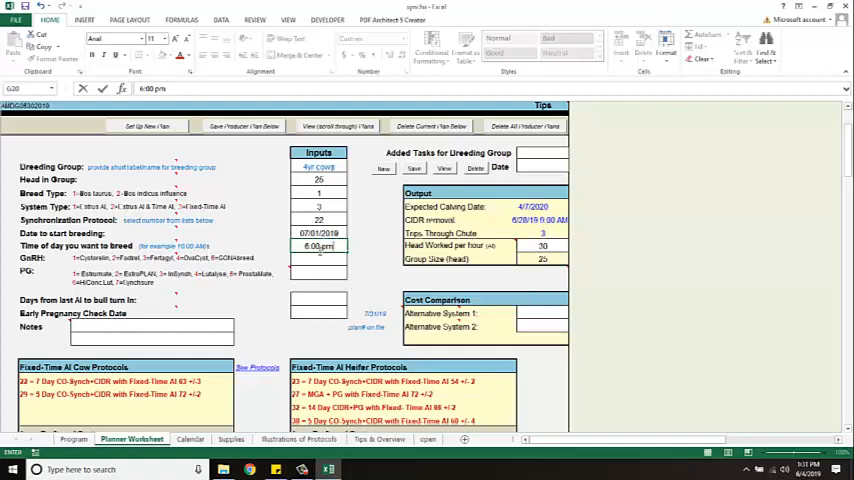
{"action": "mouse_move", "coordinate": [344, 260]}
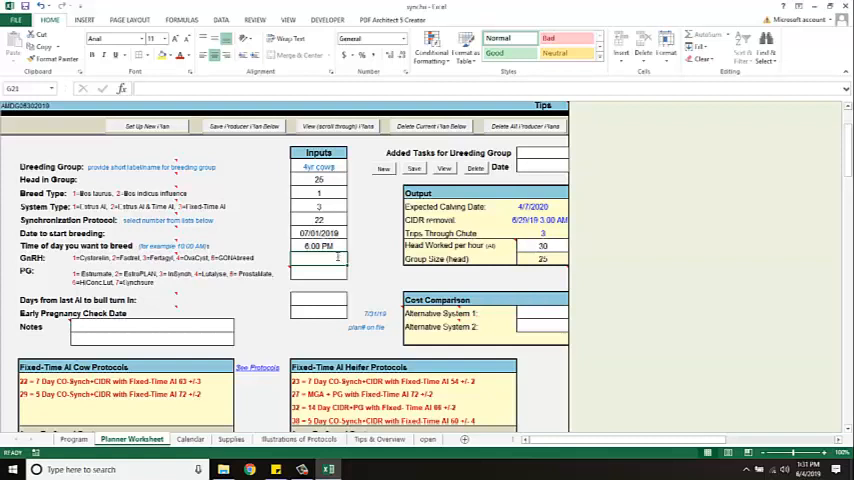
Set 14 days from last AI to bull turn-in and early pregnancy check date 12/15
{"action": "type", "text": "1"}
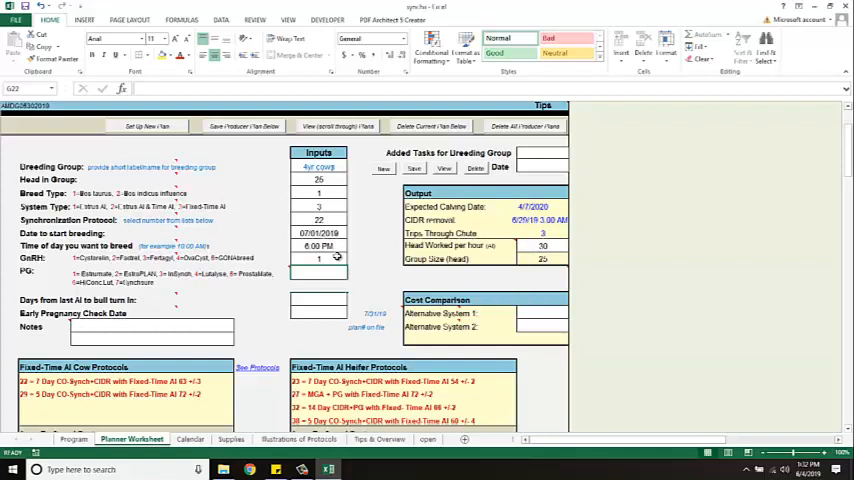
{"action": "type", "text": "4"}
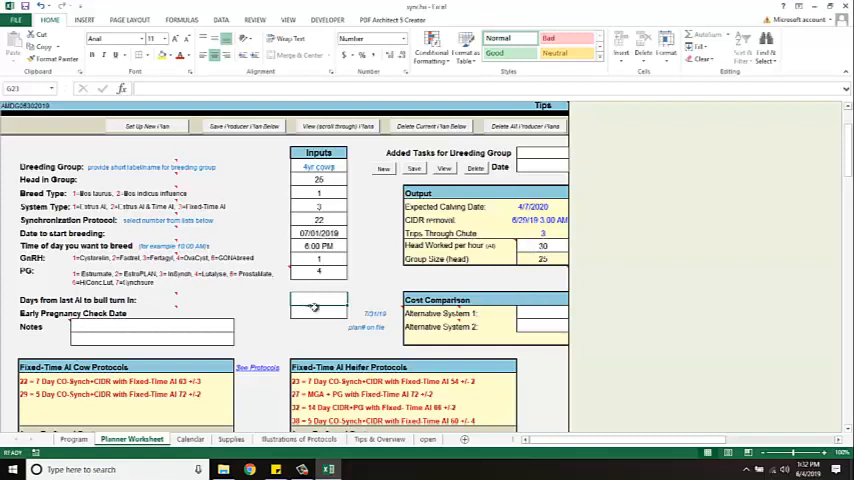
{"action": "mouse_move", "coordinate": [310, 304]}
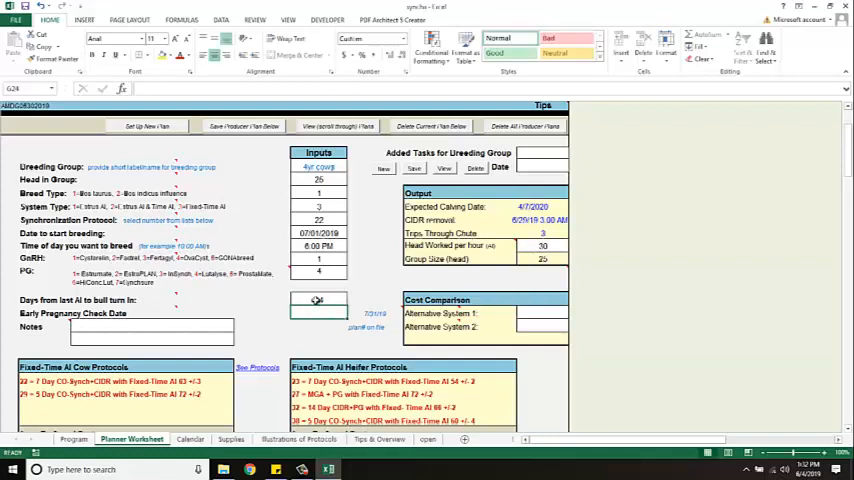
{"action": "left_click", "coordinate": [318, 300]}
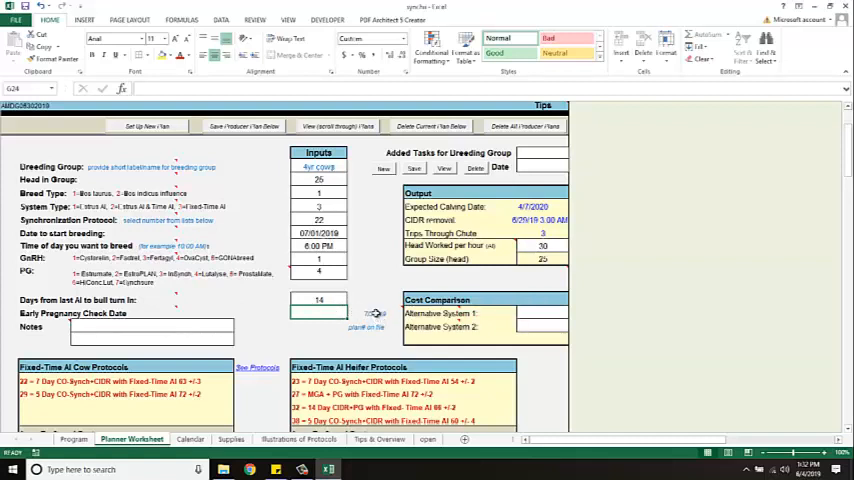
{"action": "left_click", "coordinate": [370, 312]}
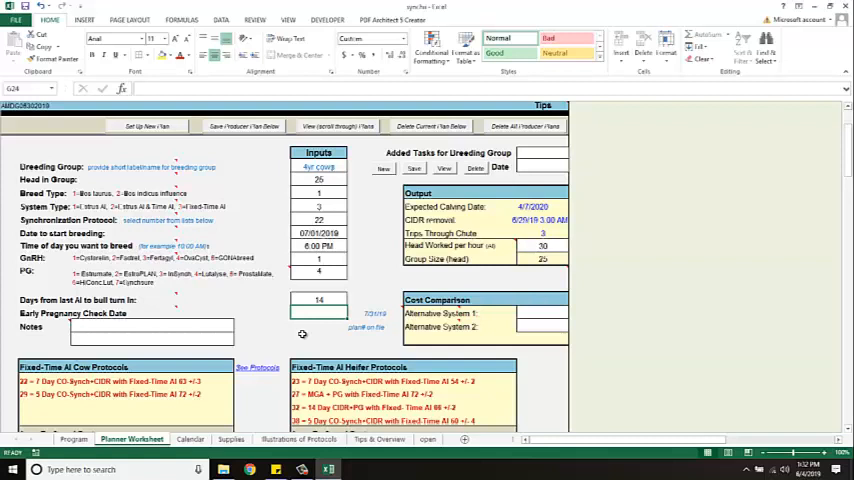
{"action": "type", "text": "12/15/2019"}
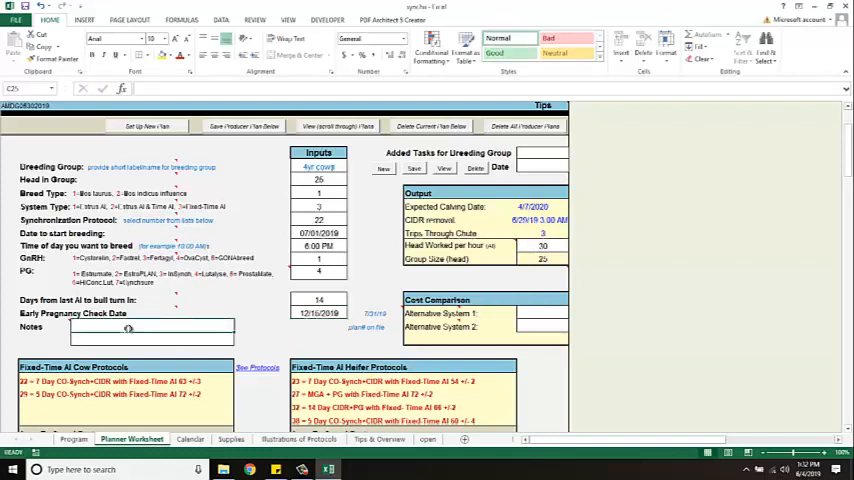
{"action": "mouse_move", "coordinate": [114, 336]}
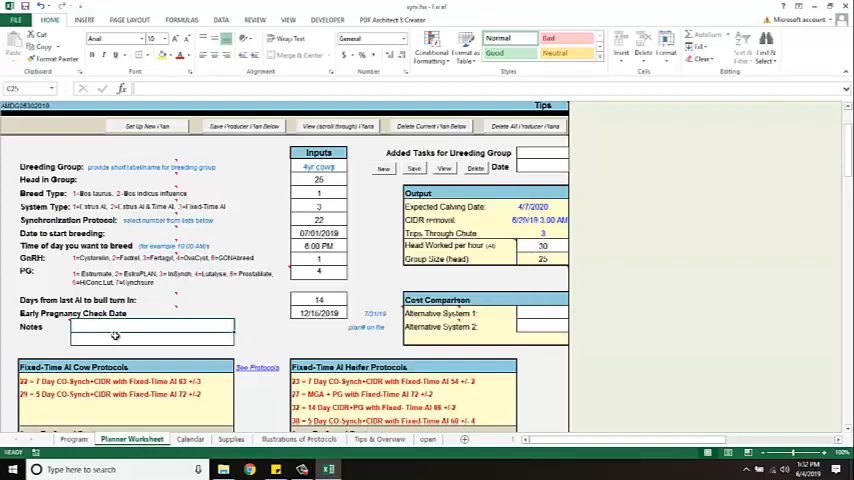
{"action": "type", "text": "an"}
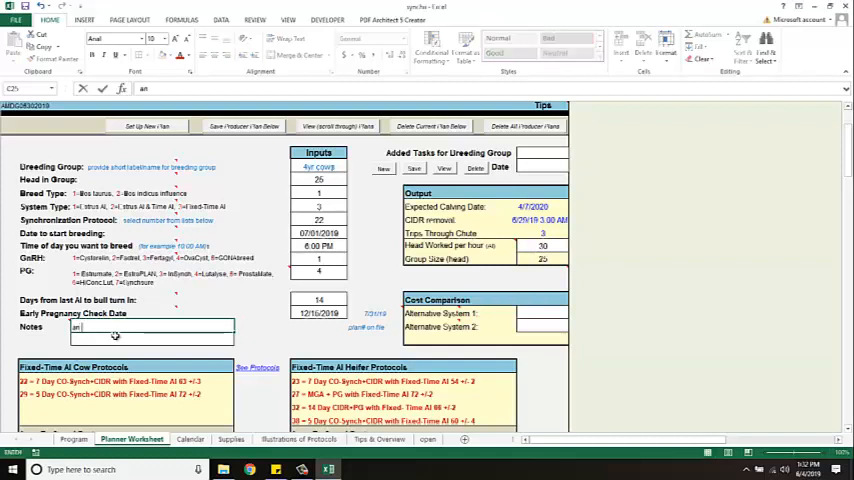
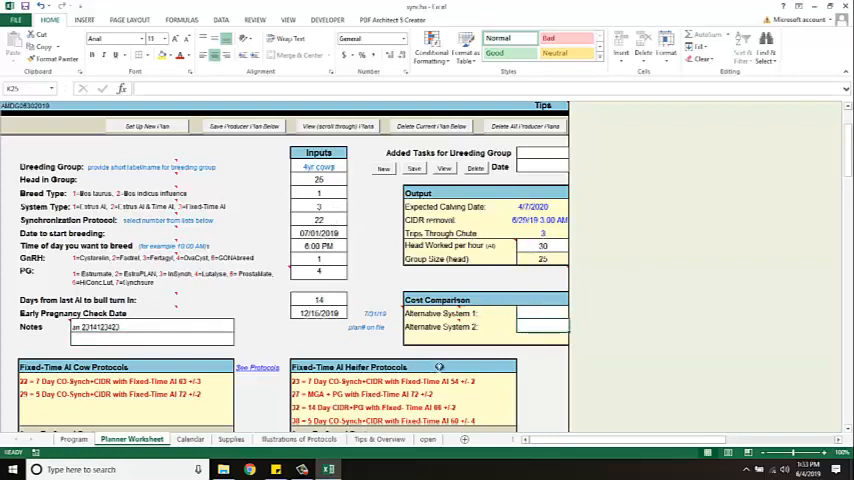
{"action": "left_click", "coordinate": [536, 312]}
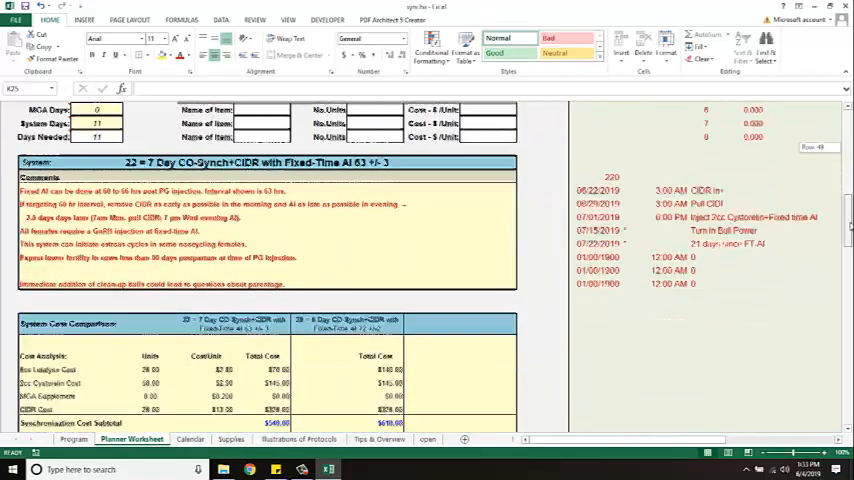
Scroll down through the system cost comparison, dry lot costs and cost-response analysis tables
{"action": "scroll", "scroll_direction": "down", "scroll_amount": 3}
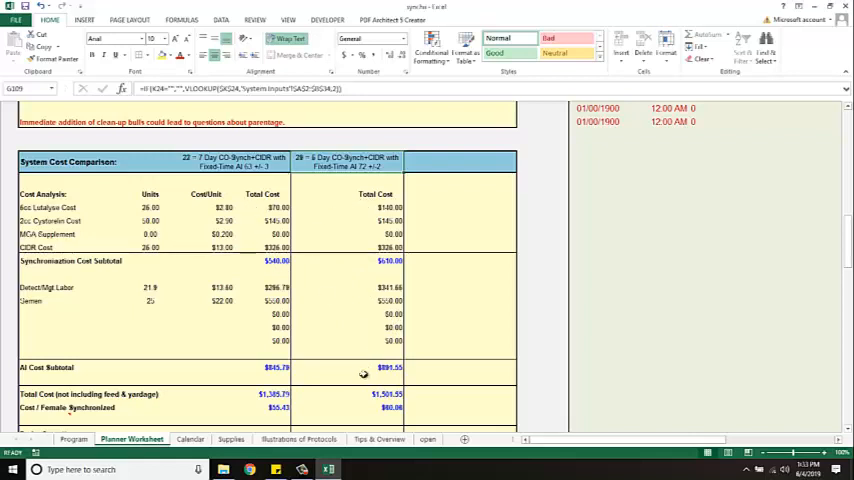
{"action": "mouse_move", "coordinate": [778, 268]}
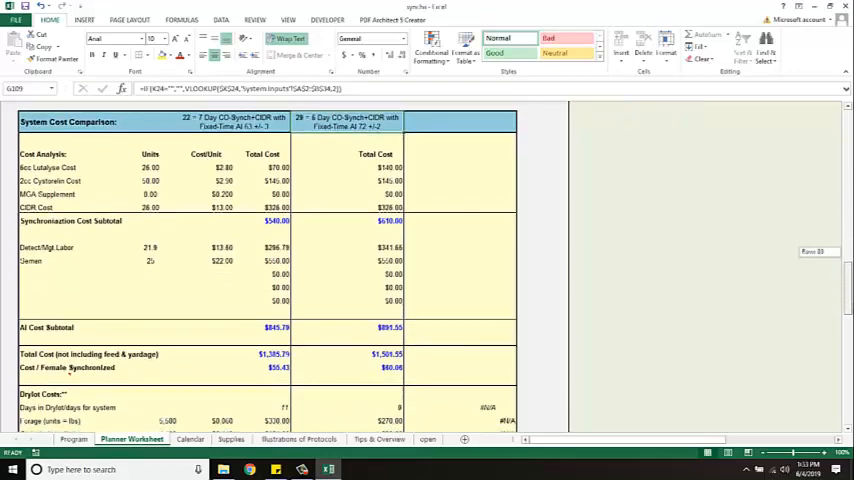
{"action": "scroll", "scroll_direction": "down", "scroll_amount": 3}
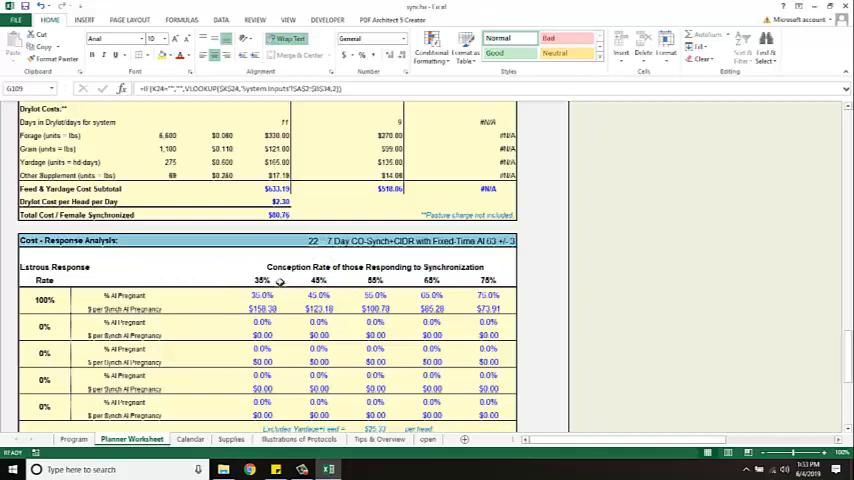
{"action": "mouse_move", "coordinate": [376, 294]}
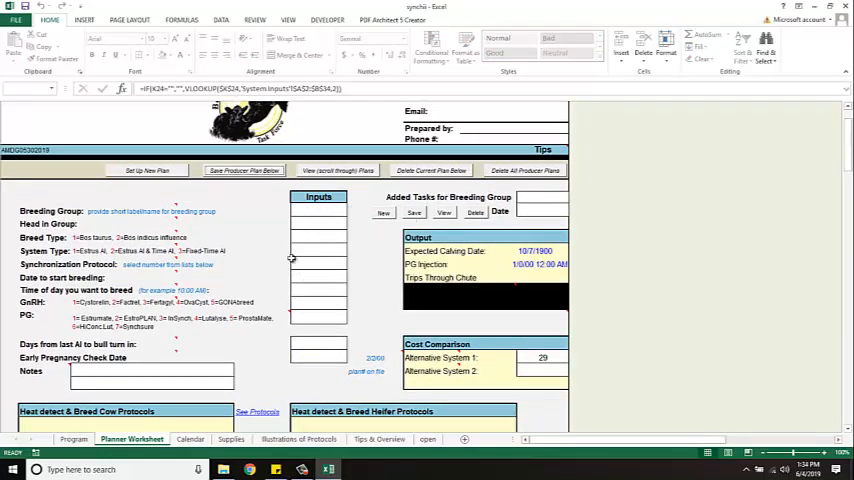
Select the empty Breeding Group input cell on the blank planner copy
{"action": "left_click", "coordinate": [318, 224]}
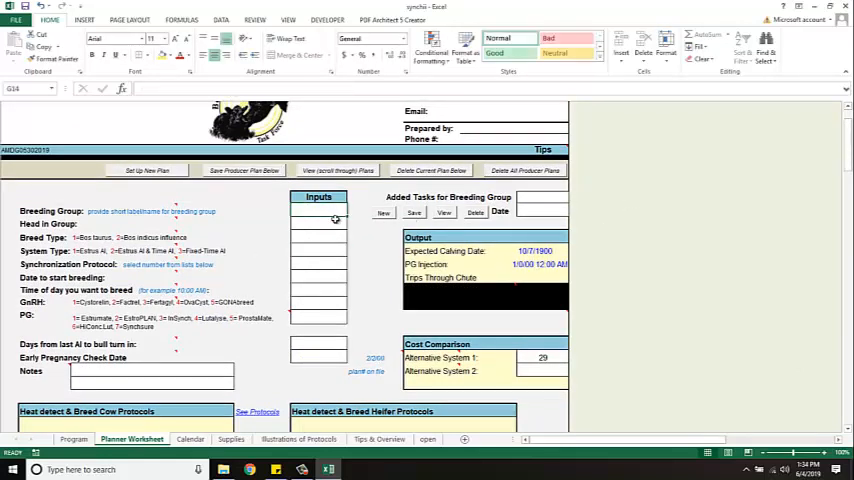
Enter the heifers group with its head count, protocol 23 and a 7/1 breeding start date
{"action": "type", "text": "heifers"}
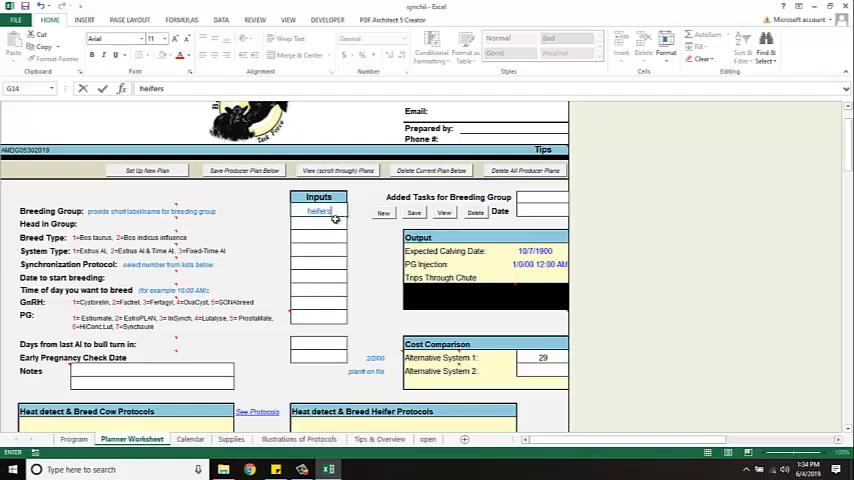
{"action": "left_click", "coordinate": [318, 224]}
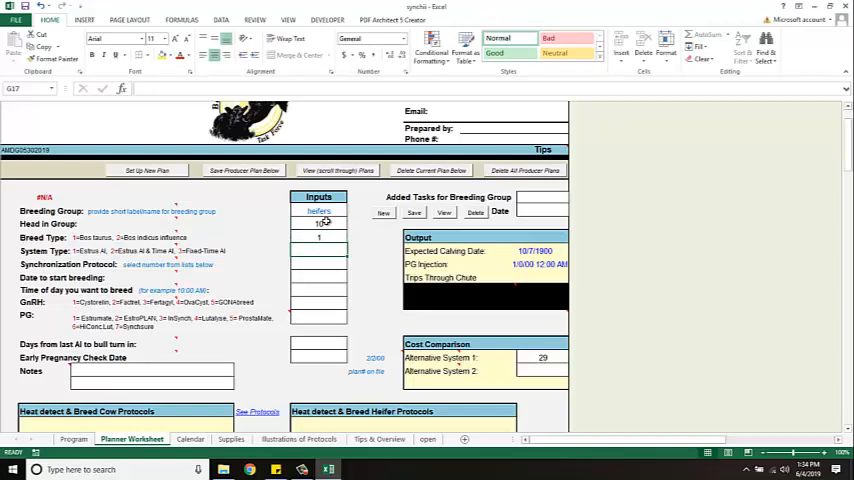
{"action": "type", "text": "3"}
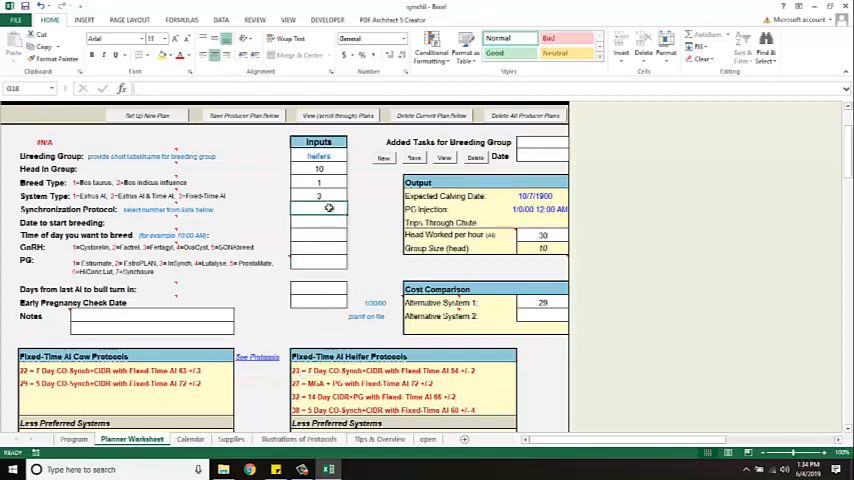
{"action": "type", "text": "23"}
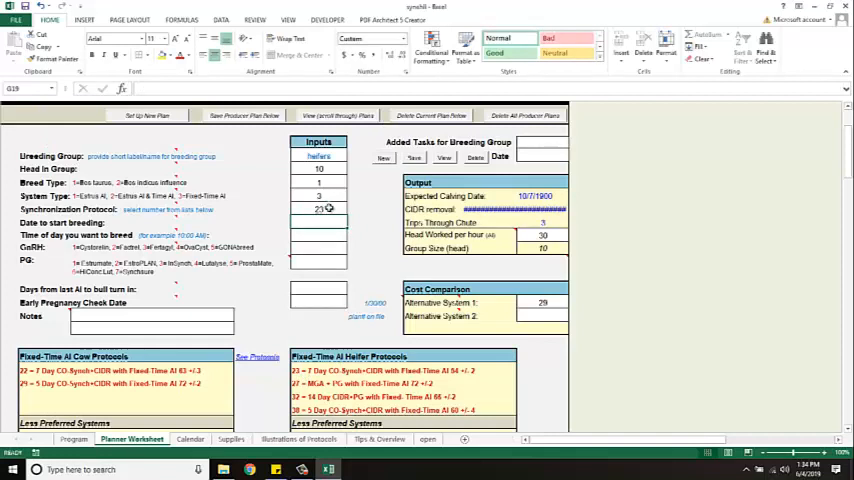
{"action": "type", "text": "7"}
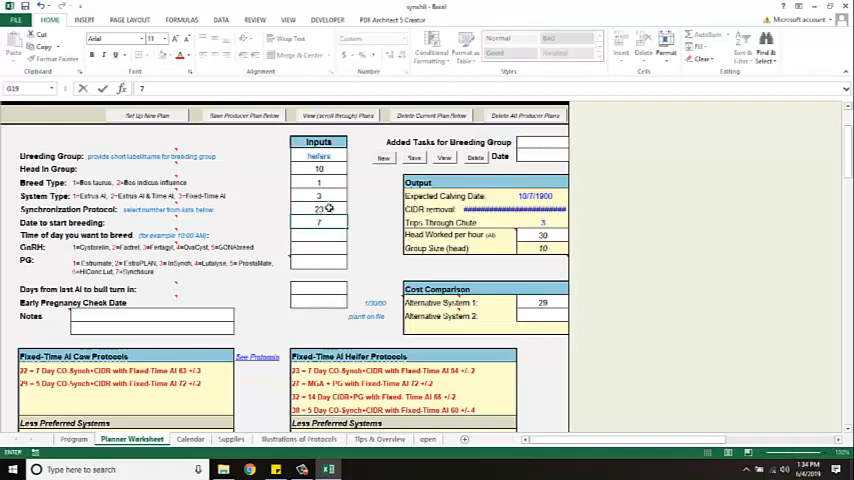
{"action": "type", "text": "/1"}
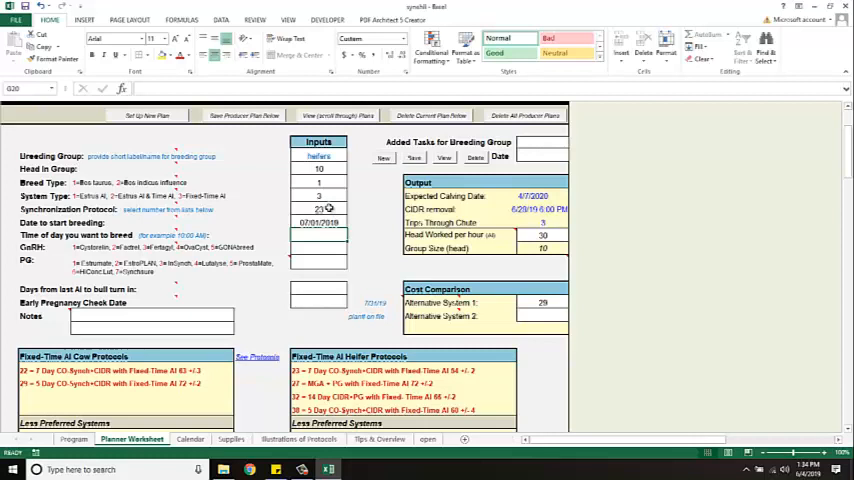
Enter breeding time 10:00, GnRH/PG 1, 14 days to bull turn-in, check date 12/18/19 and notes
{"action": "type", "text": "10:00 AM"}
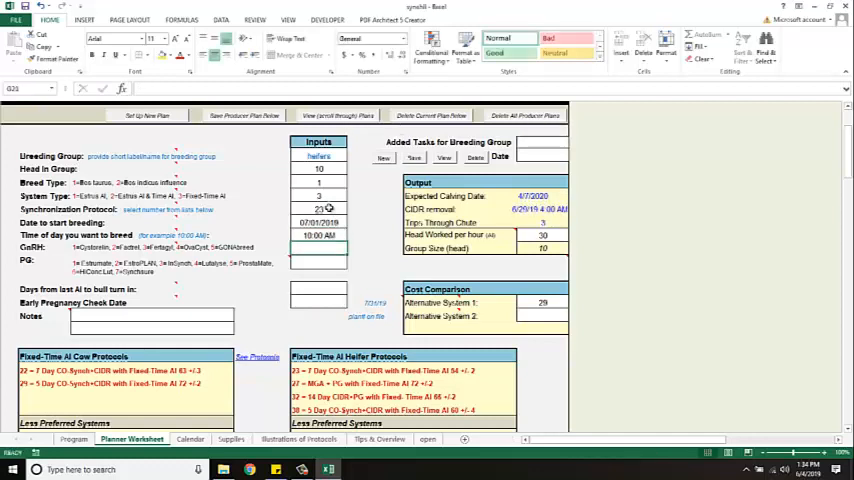
{"action": "type", "text": "1"}
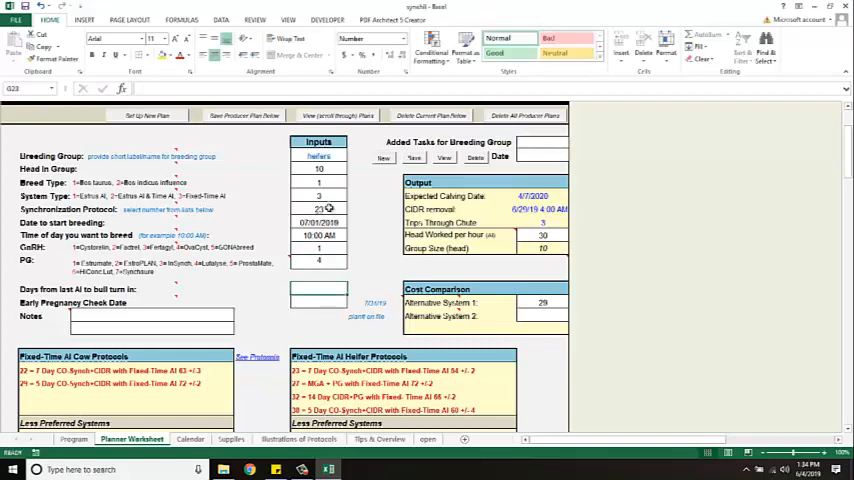
{"action": "type", "text": "14"}
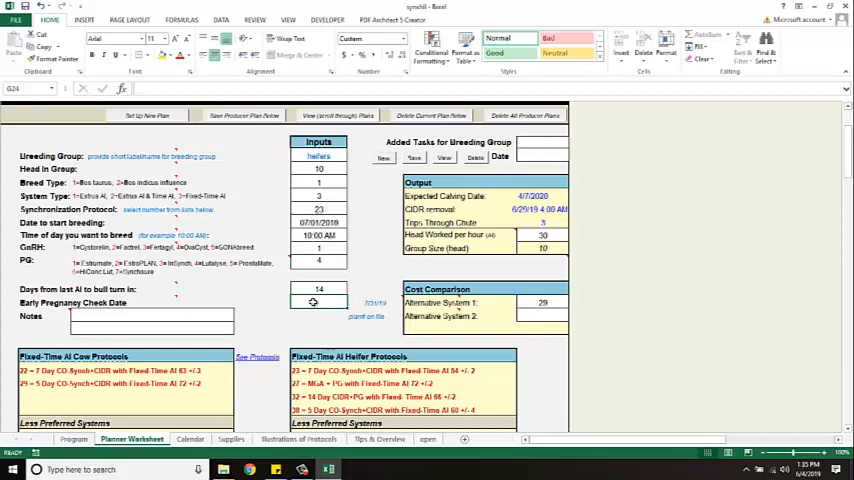
{"action": "type", "text": "12"}
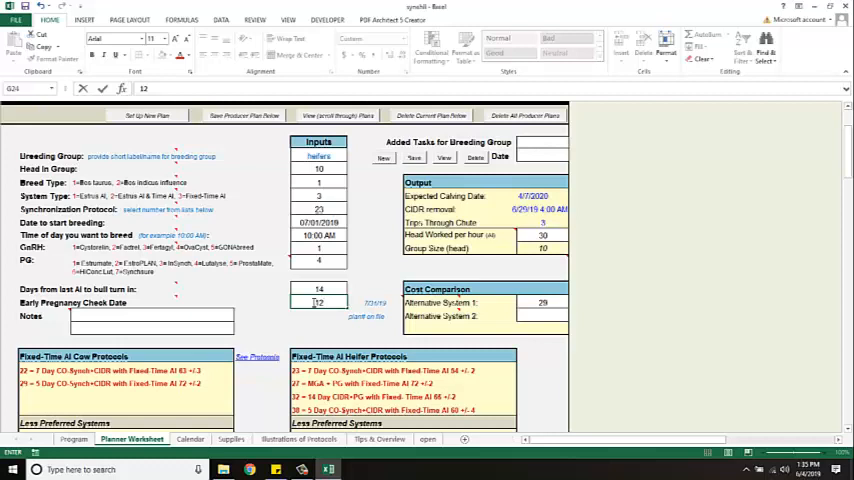
{"action": "type", "text": "12/18/19"}
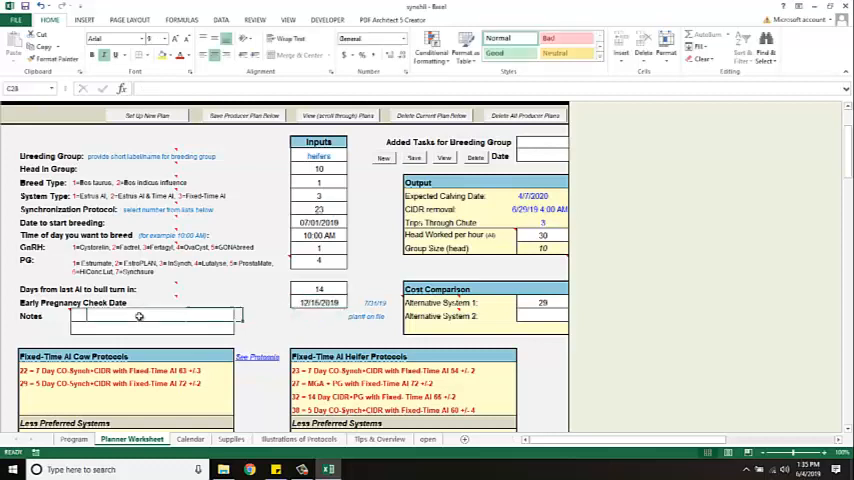
{"action": "type", "text": "an"}
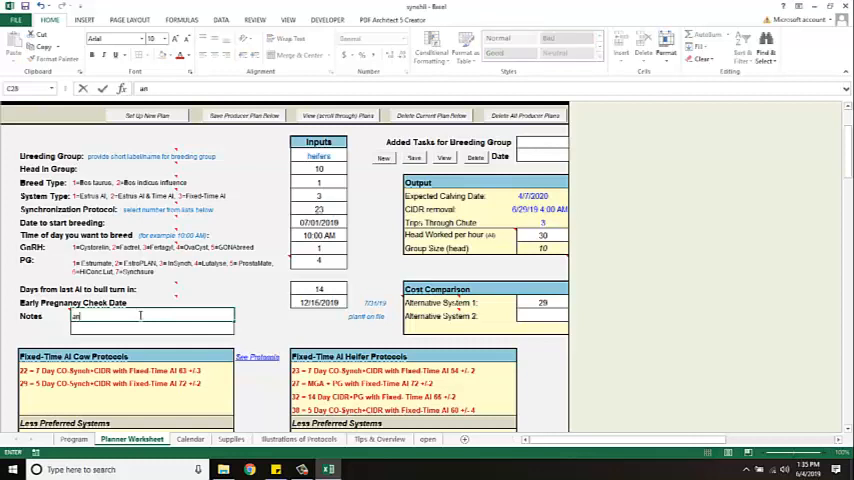
{"action": "type", "text": "43534"}
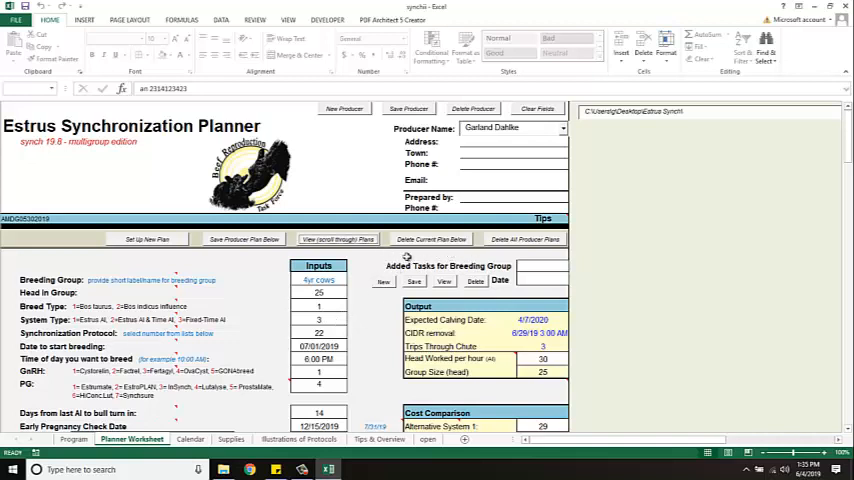
{"action": "mouse_move", "coordinate": [352, 360]}
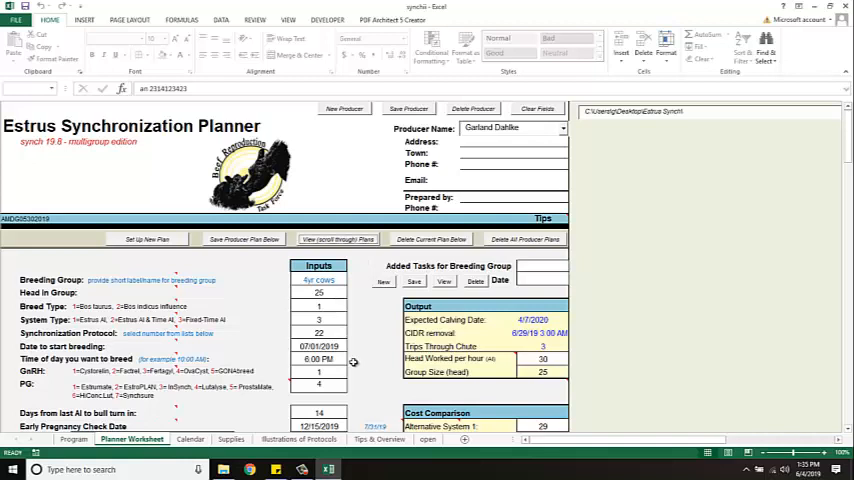
{"action": "mouse_move", "coordinate": [528, 264]}
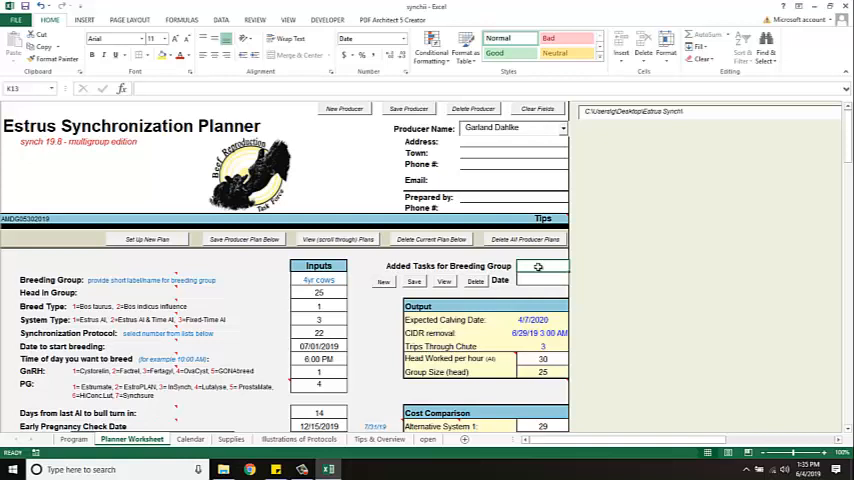
Add a breeding-group task named 'pat' dated 7/1/19 in the Added Tasks fields
{"action": "type", "text": "pa"}
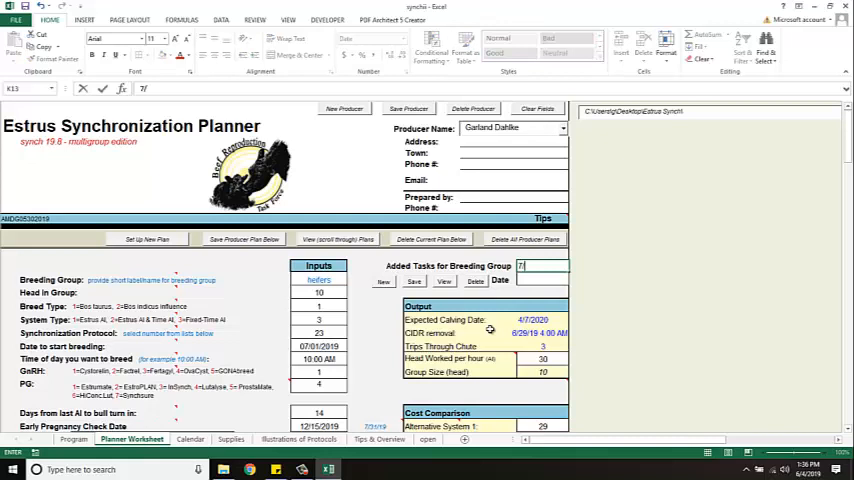
{"action": "type", "text": "7/1/19"}
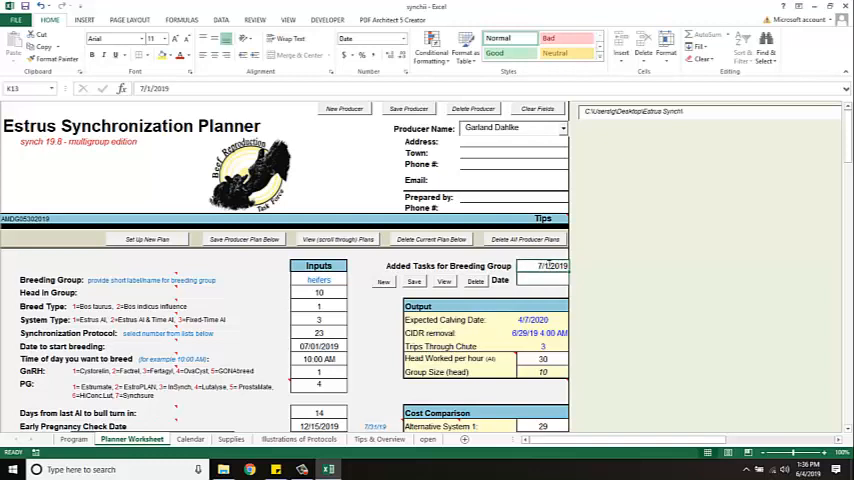
{"action": "type", "text": "patch"}
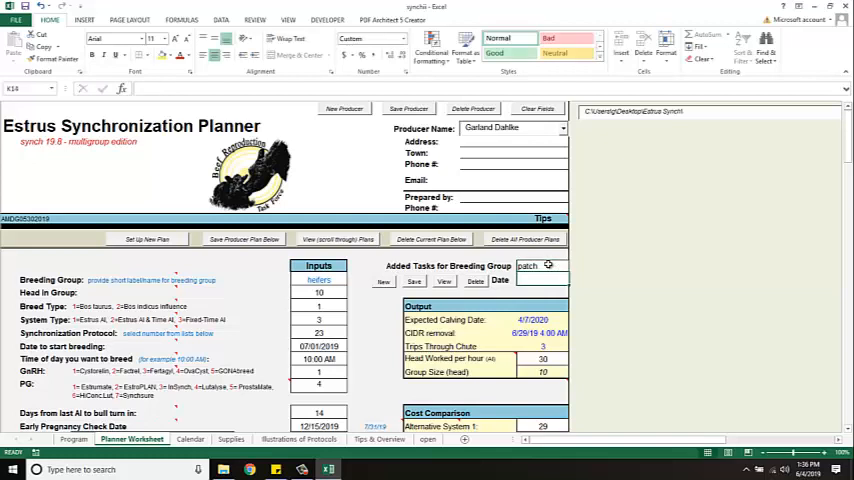
{"action": "type", "text": "7/11"}
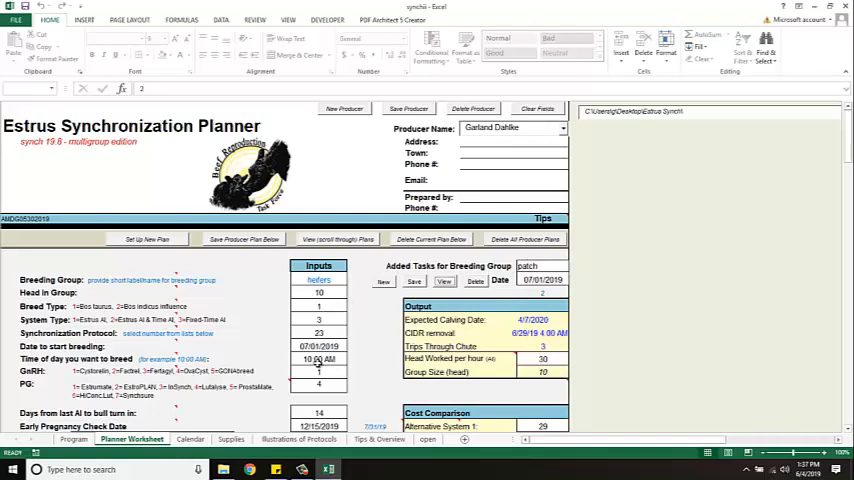
Change the breeding start date to 6/30/19 and preview the recalculated plan schedule
{"action": "left_click", "coordinate": [318, 344]}
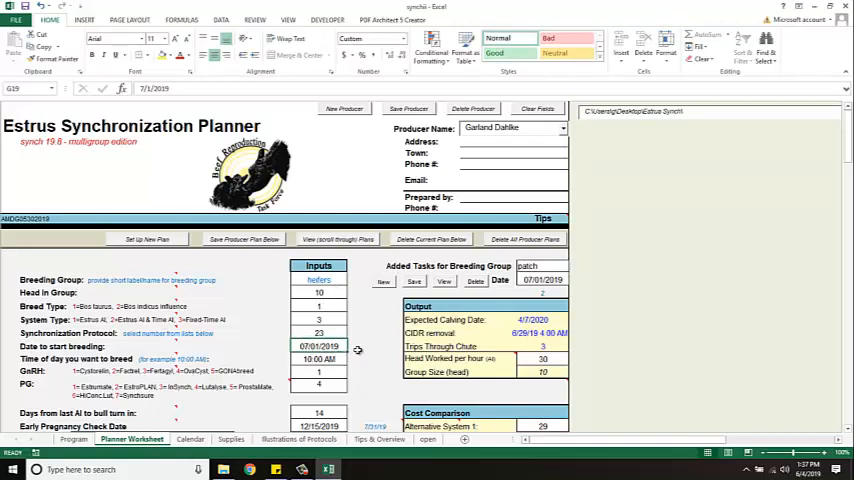
{"action": "type", "text": "6"}
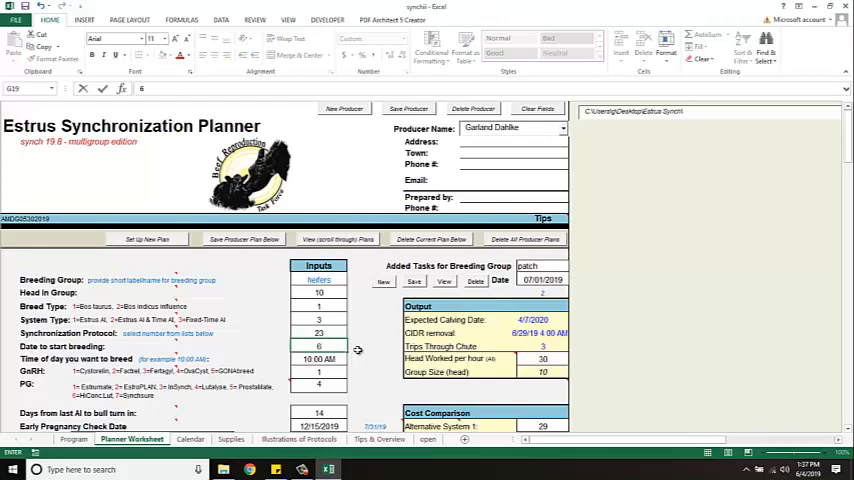
{"action": "type", "text": "6/30/19"}
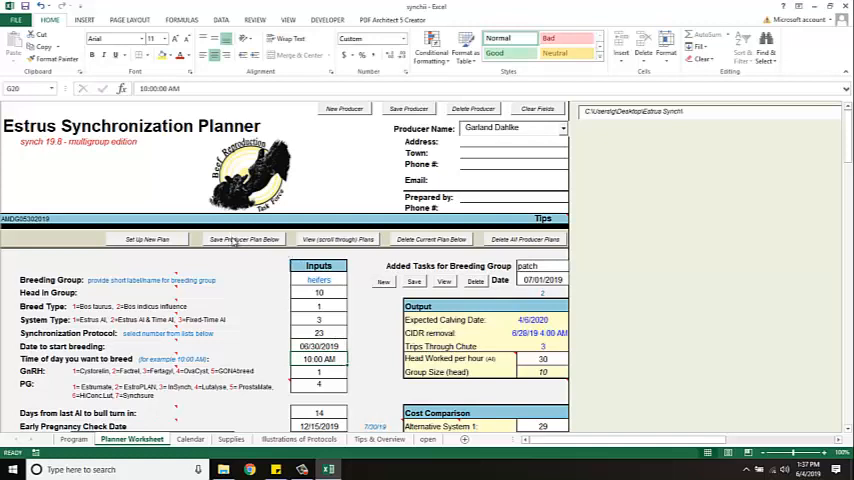
{"action": "left_click", "coordinate": [336, 240]}
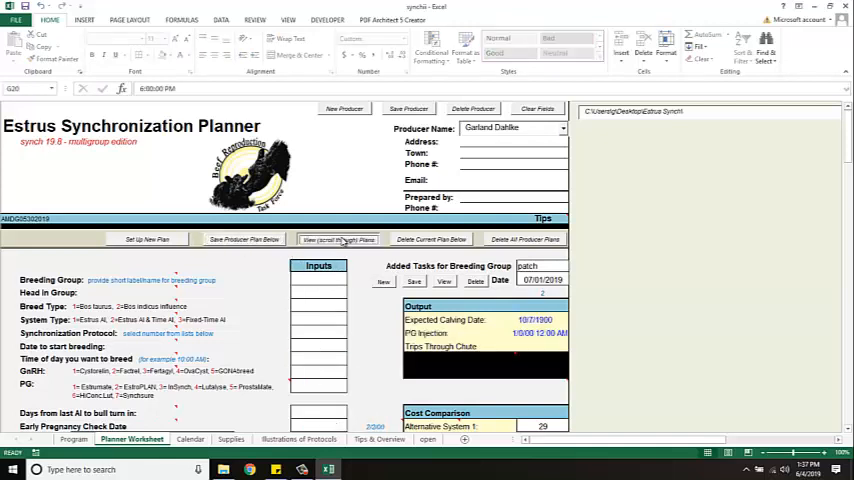
{"action": "left_click", "coordinate": [338, 238]}
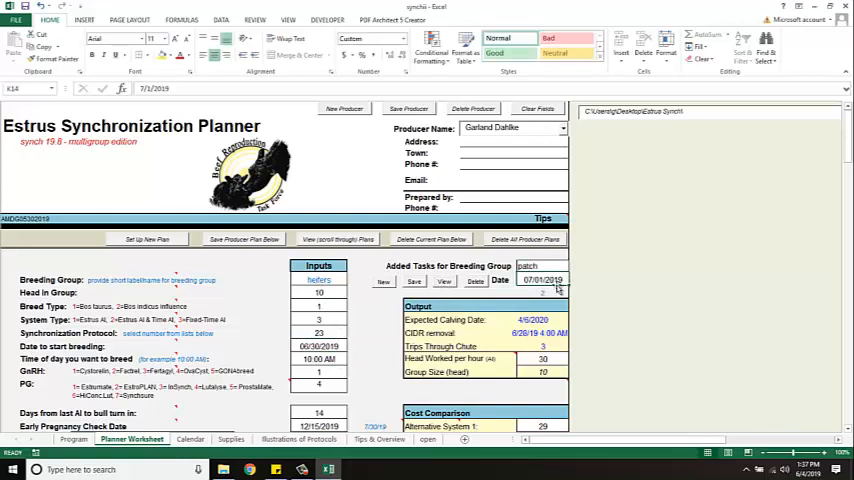
{"action": "type", "text": "6/30"}
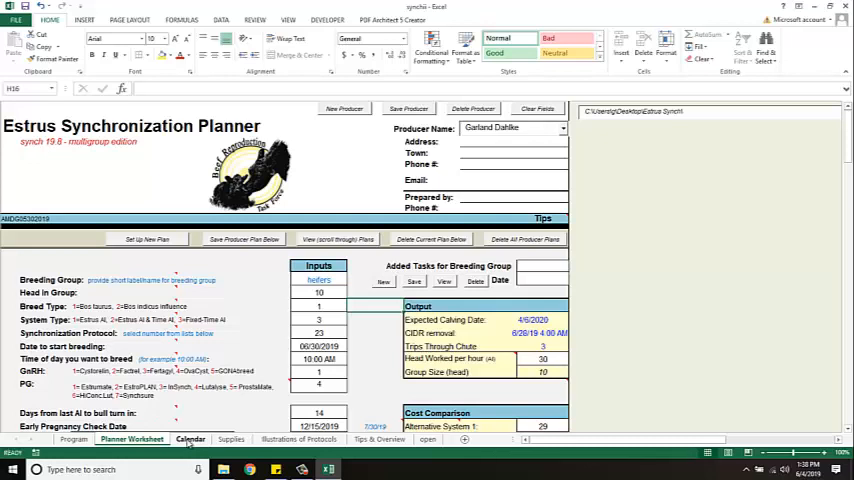
{"action": "left_click", "coordinate": [178, 440]}
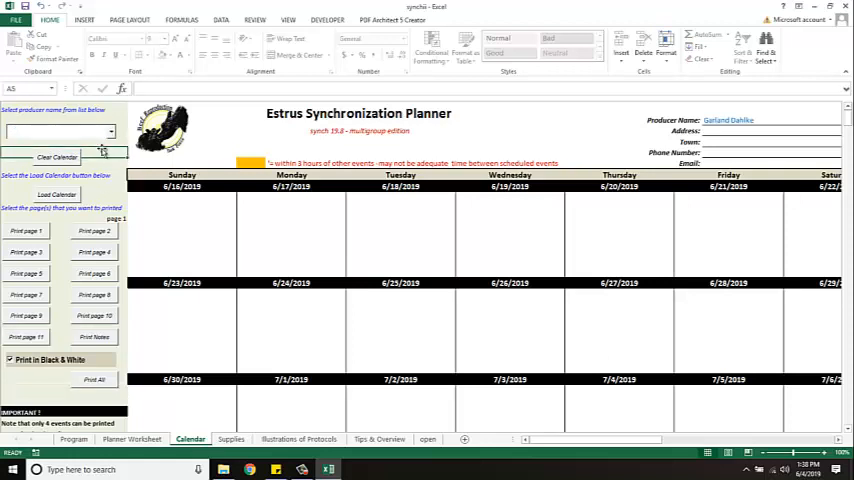
{"action": "left_click", "coordinate": [108, 132]}
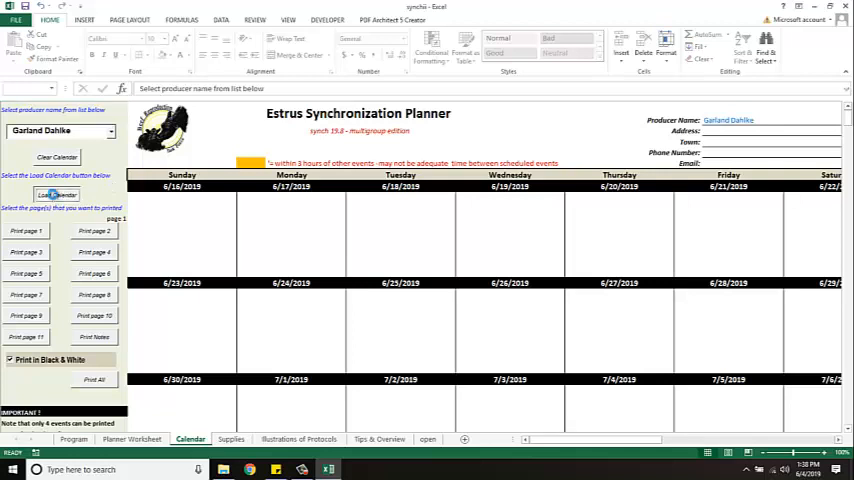
Load the plan onto the calendar and inspect the June 30 and early July event entries
{"action": "left_click", "coordinate": [56, 194]}
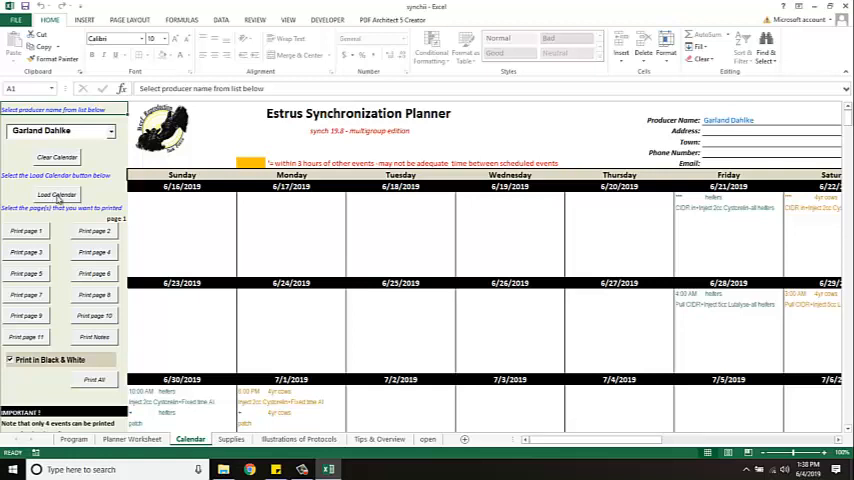
{"action": "mouse_move", "coordinate": [532, 326]}
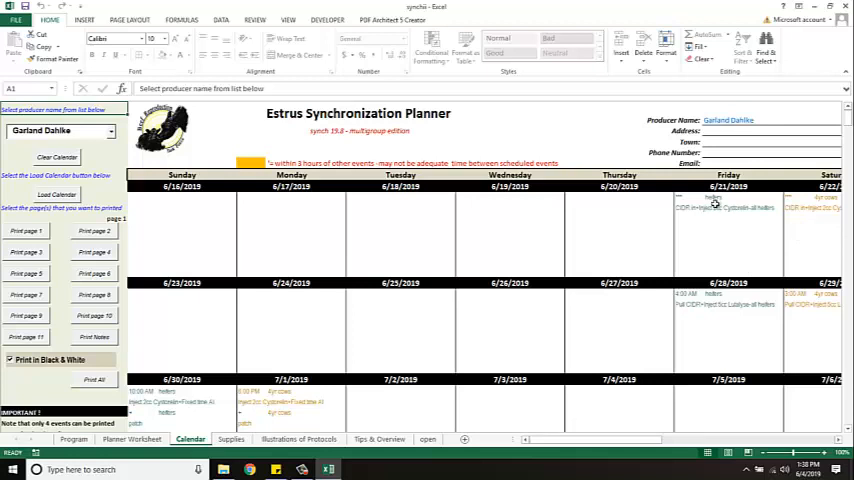
{"action": "mouse_move", "coordinate": [722, 208]}
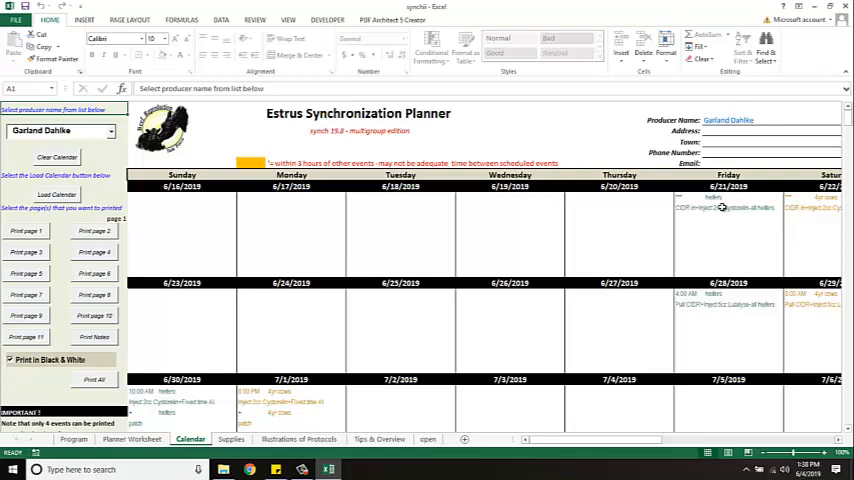
{"action": "mouse_move", "coordinate": [728, 218]}
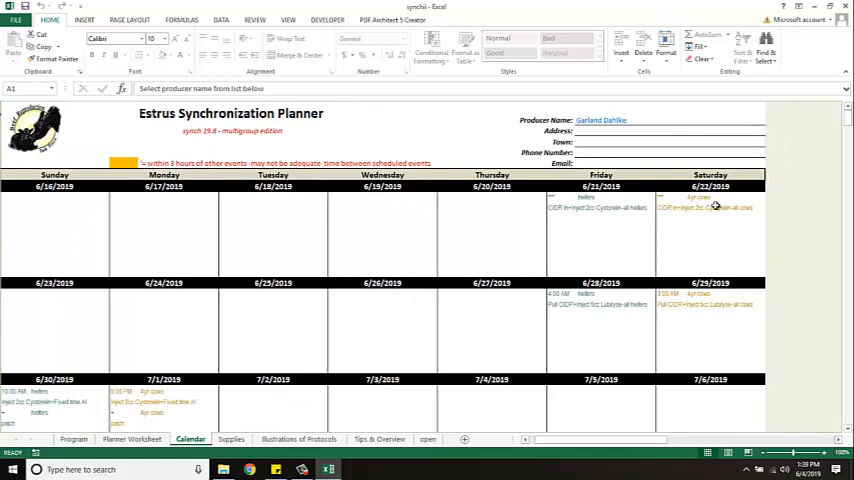
{"action": "mouse_move", "coordinate": [580, 296]}
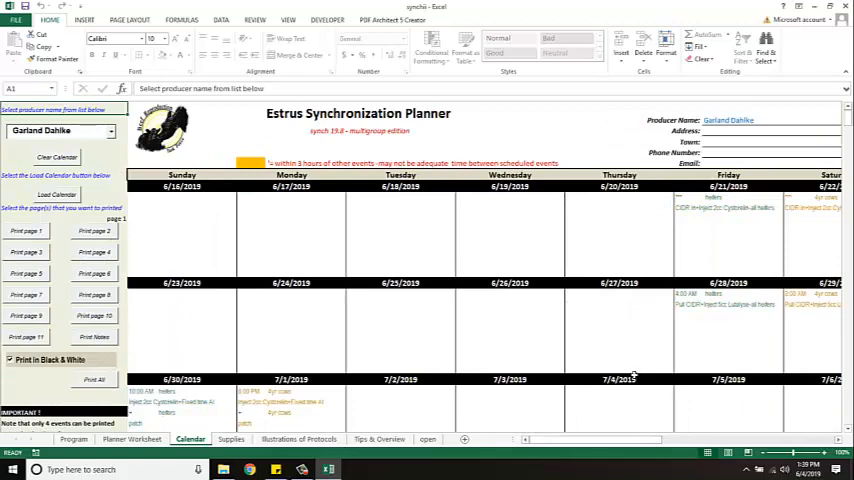
{"action": "scroll", "scroll_direction": "down", "scroll_amount": 3}
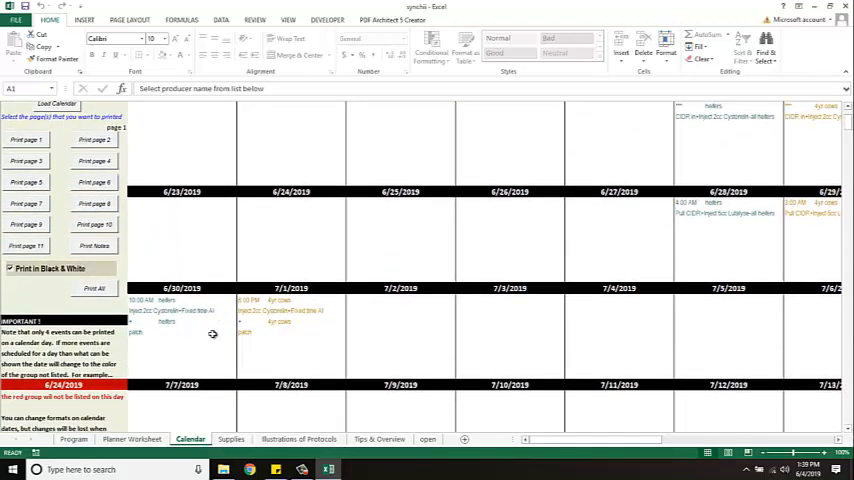
{"action": "mouse_move", "coordinate": [188, 308]}
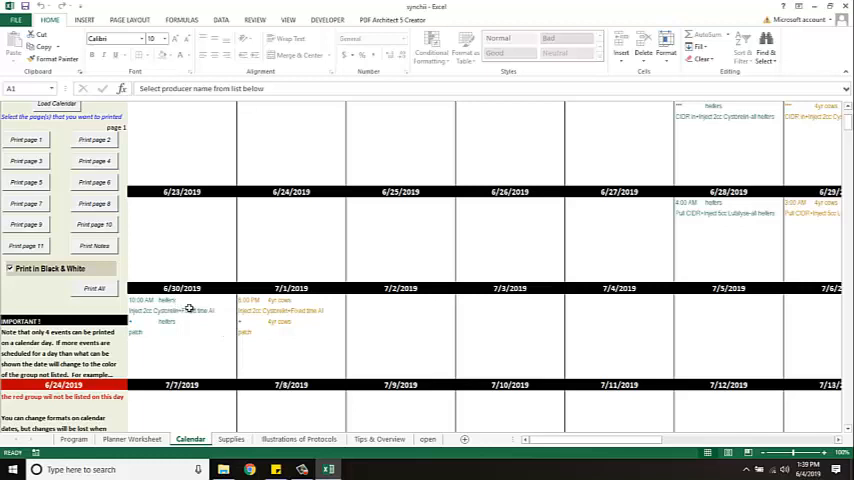
{"action": "mouse_move", "coordinate": [196, 302]}
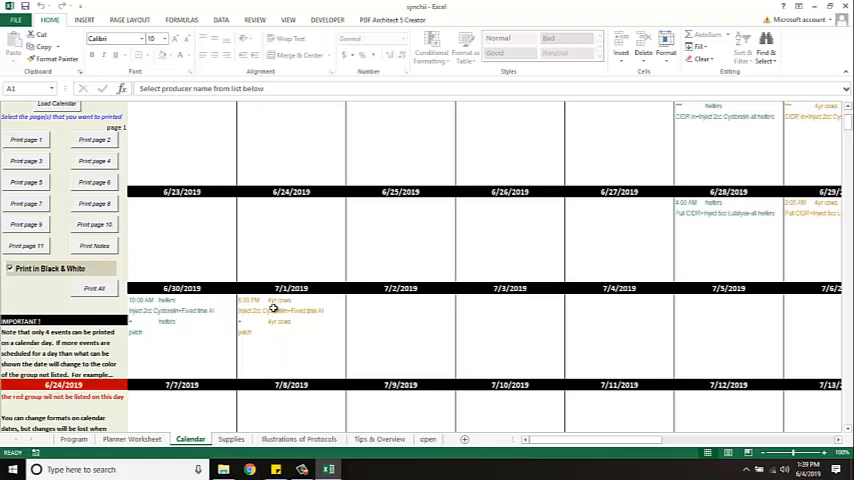
{"action": "mouse_move", "coordinate": [266, 336]}
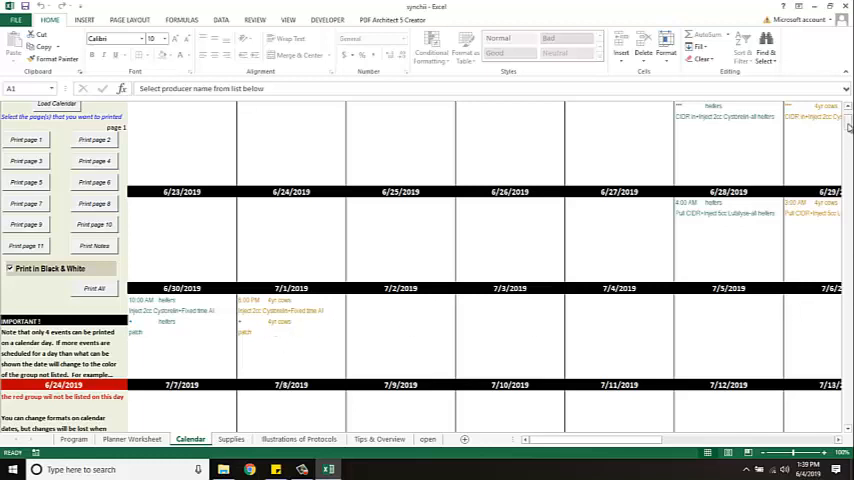
{"action": "scroll", "scroll_direction": "down", "scroll_amount": 3}
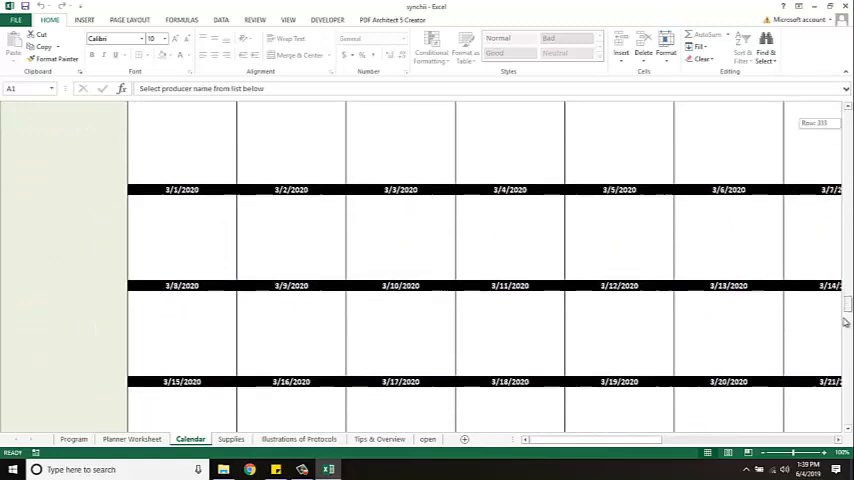
{"action": "scroll", "scroll_direction": "down", "scroll_amount": 3}
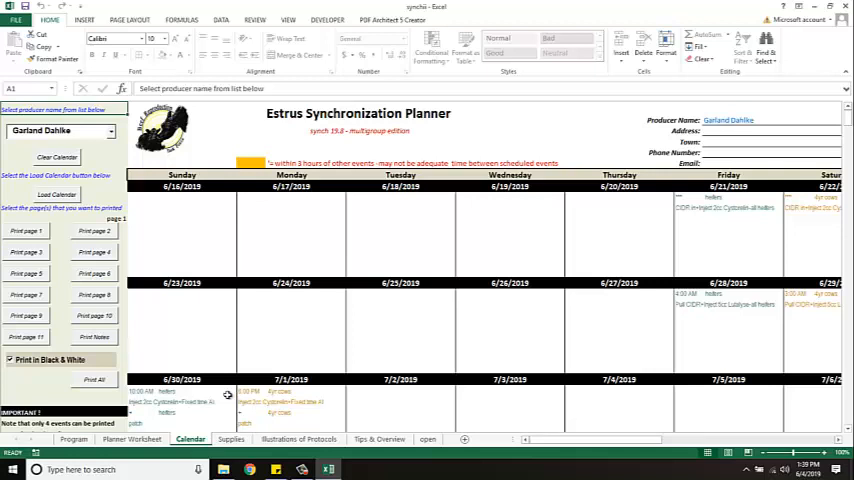
{"action": "mouse_move", "coordinate": [52, 224]}
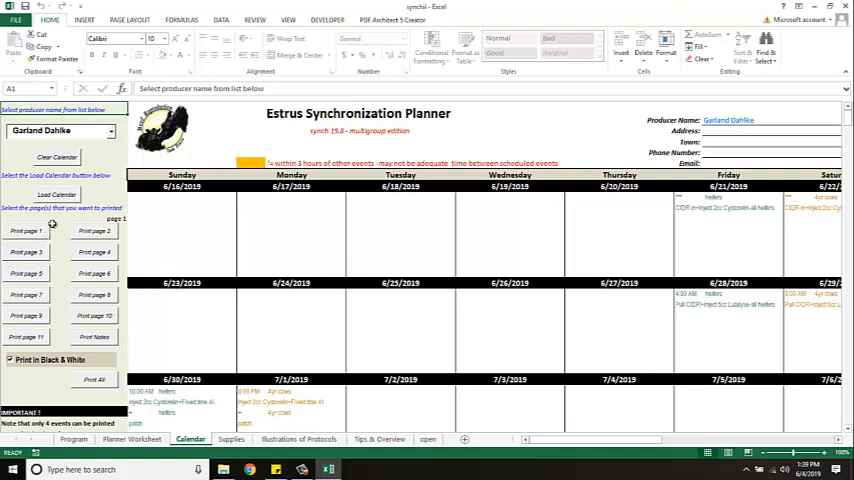
{"action": "mouse_move", "coordinate": [296, 268]}
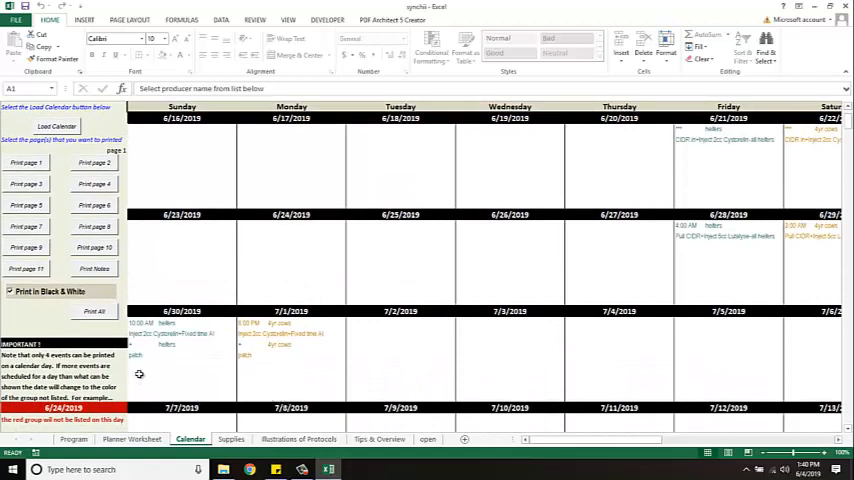
{"action": "left_click", "coordinate": [150, 388]}
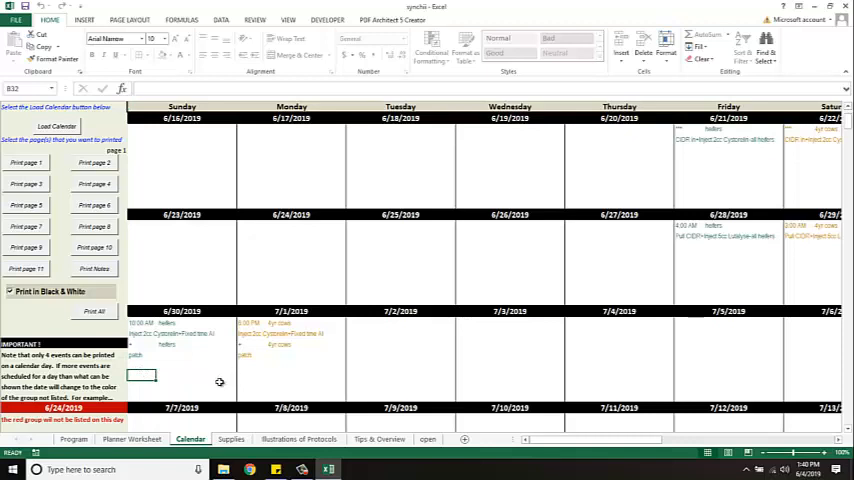
{"action": "left_click", "coordinate": [182, 312]}
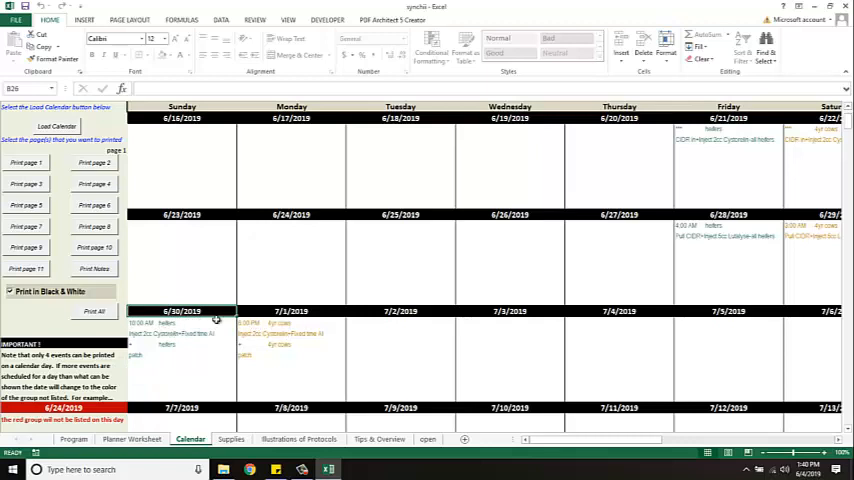
{"action": "mouse_move", "coordinate": [792, 244]}
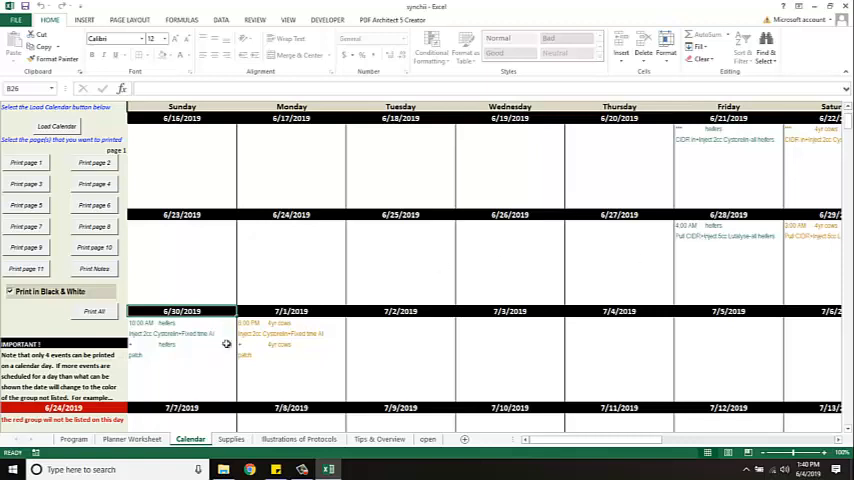
Set the breeding start date to 6/29/2019 in the planner and return to the Calendar sheet
{"action": "left_click", "coordinate": [122, 438]}
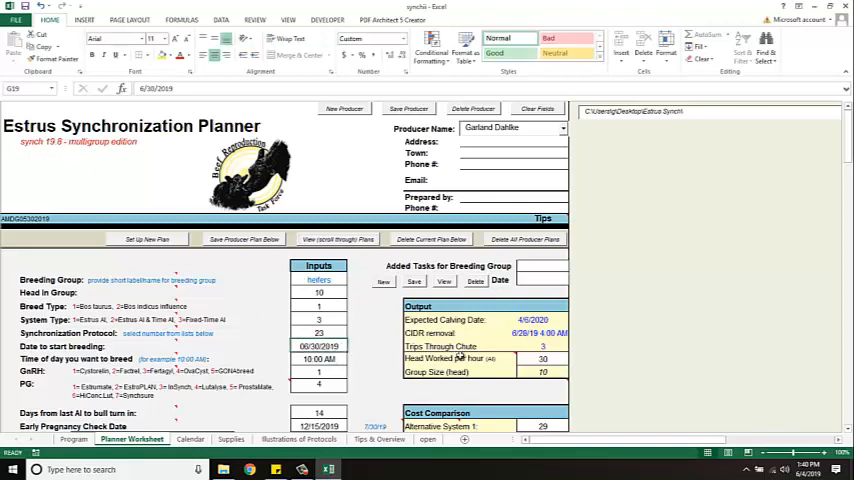
{"action": "type", "text": "6/"}
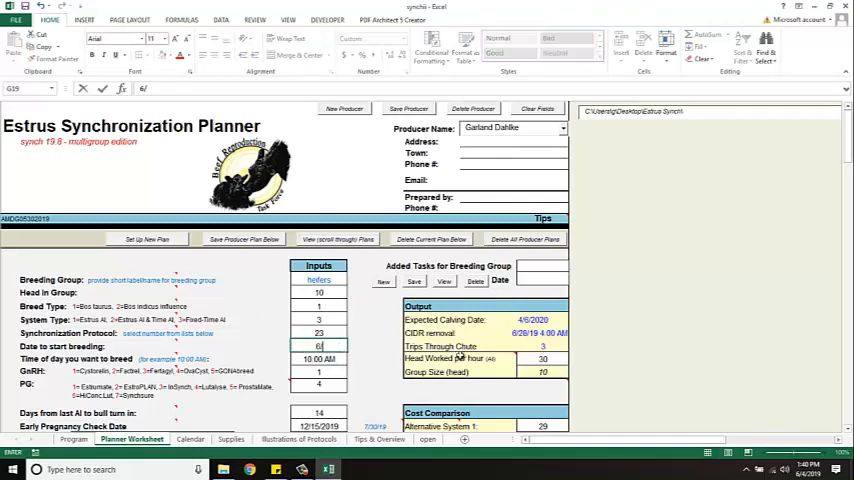
{"action": "type", "text": "6/29/1"}
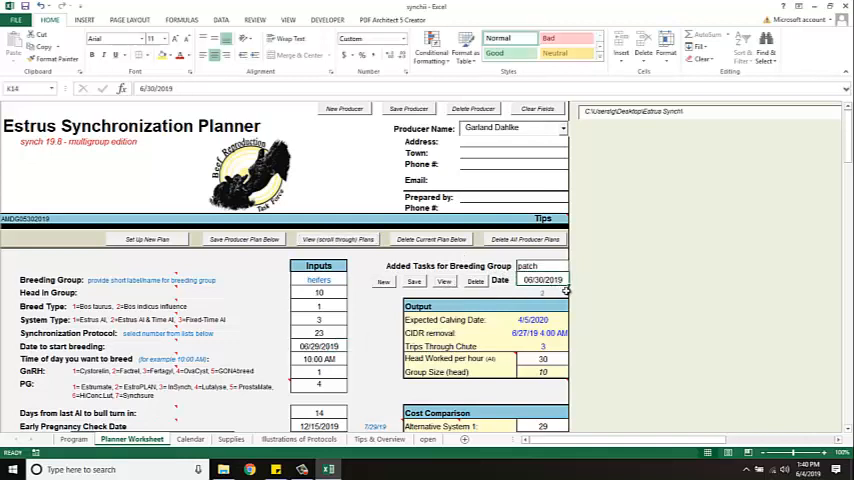
{"action": "type", "text": "6/2"}
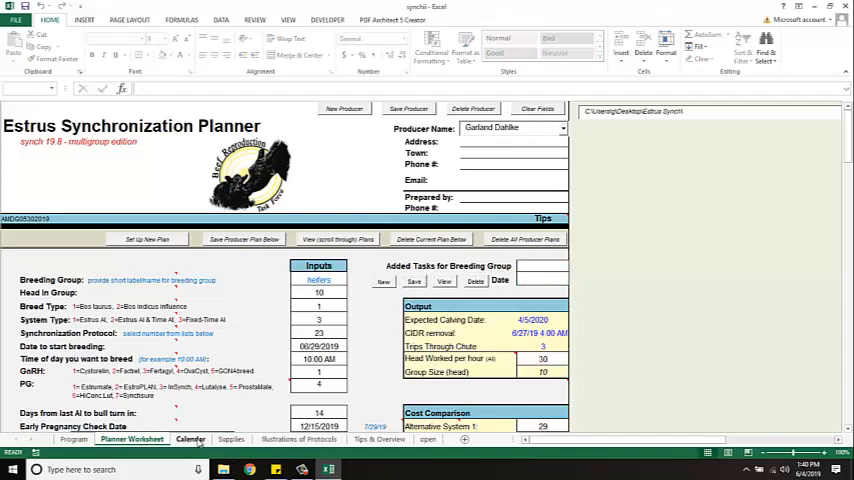
{"action": "left_click", "coordinate": [188, 440]}
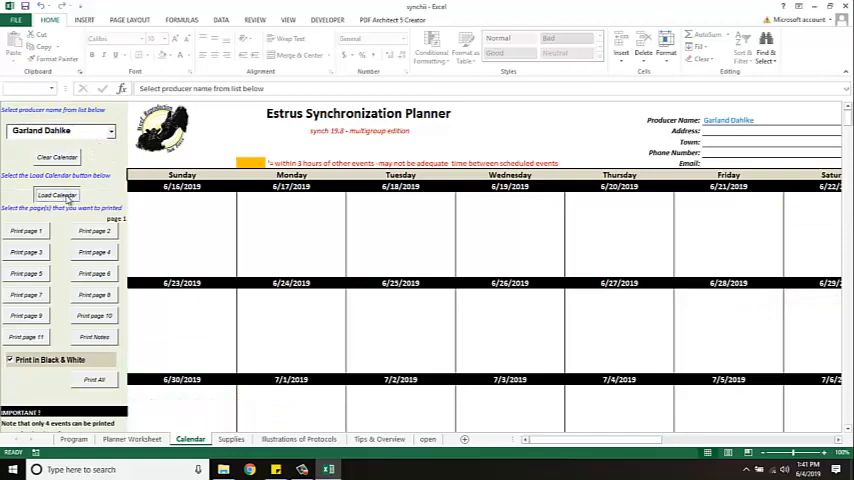
Reload the calendar with the revised events, then go to the Supplies sheet
{"action": "left_click", "coordinate": [56, 194]}
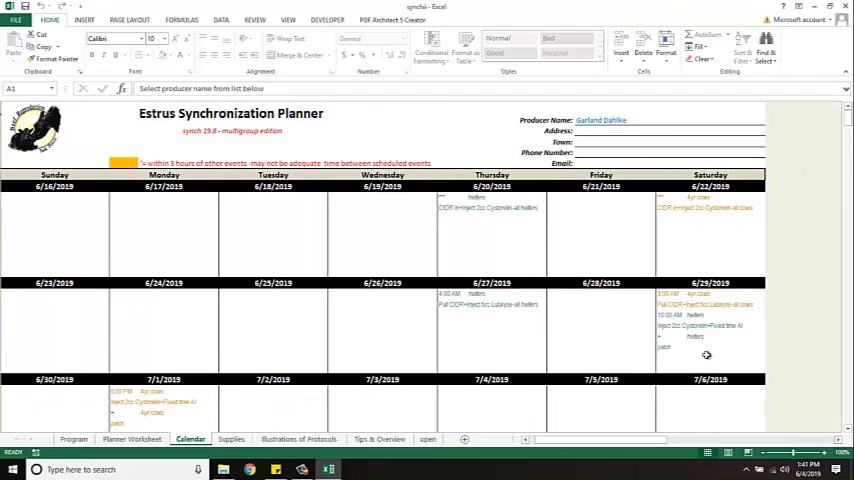
{"action": "mouse_move", "coordinate": [688, 328]}
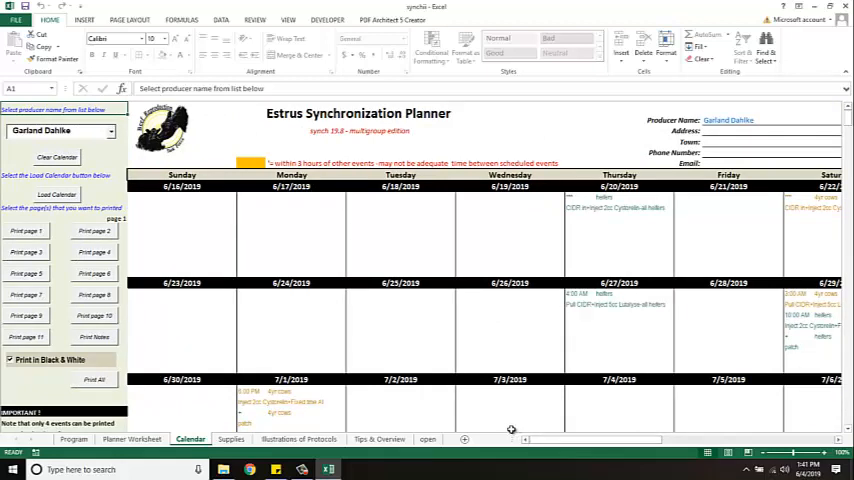
{"action": "mouse_move", "coordinate": [168, 316]}
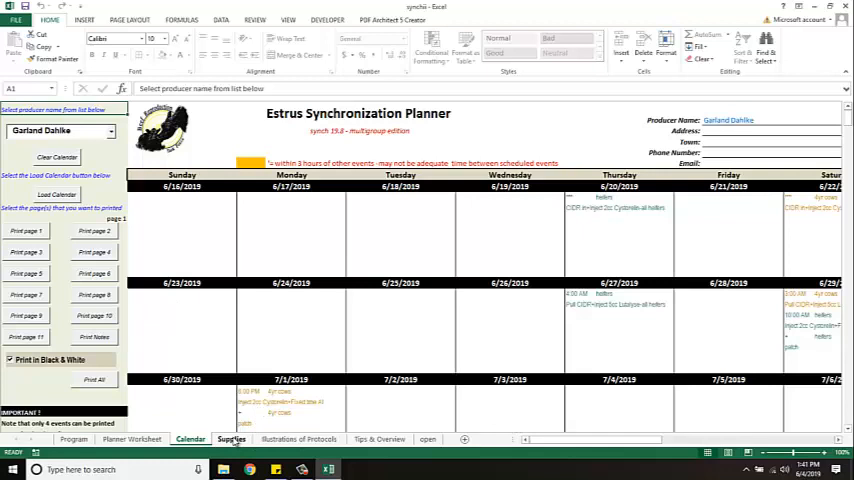
{"action": "left_click", "coordinate": [230, 440]}
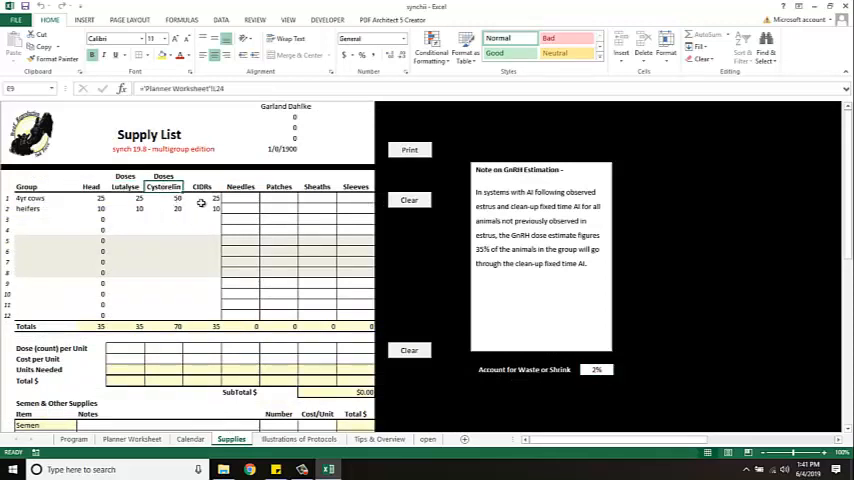
Check a heifer dose count in the supply list, then go to Illustrations of Protocols
{"action": "left_click", "coordinate": [210, 208]}
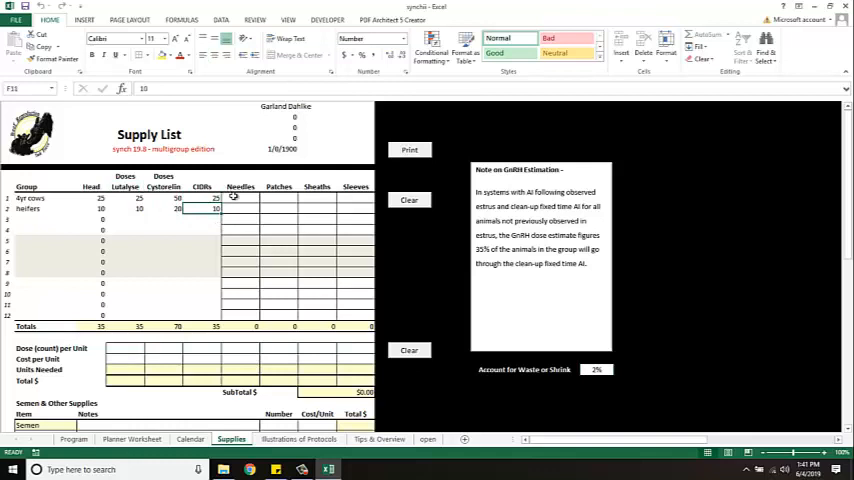
{"action": "mouse_move", "coordinate": [330, 222]}
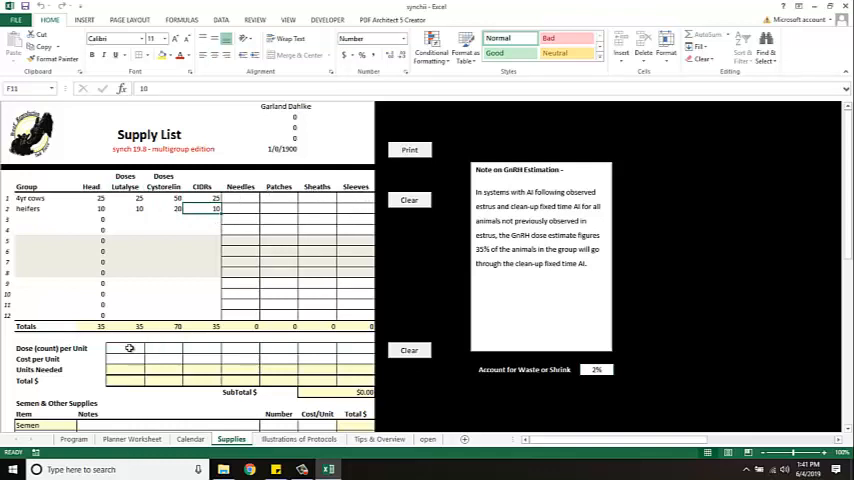
{"action": "mouse_move", "coordinate": [536, 416]}
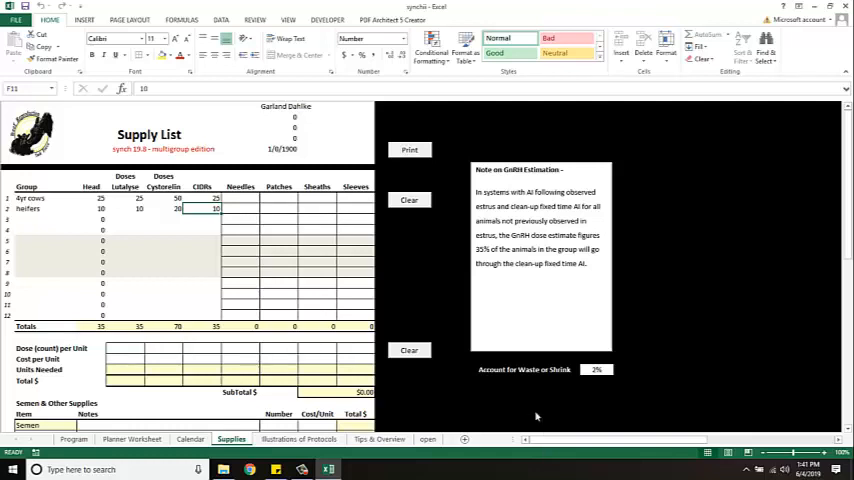
{"action": "mouse_move", "coordinate": [492, 310]}
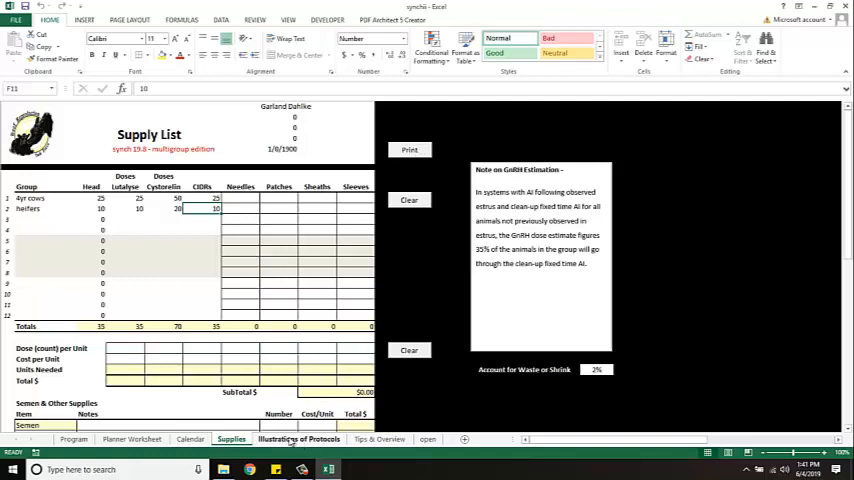
{"action": "left_click", "coordinate": [300, 440]}
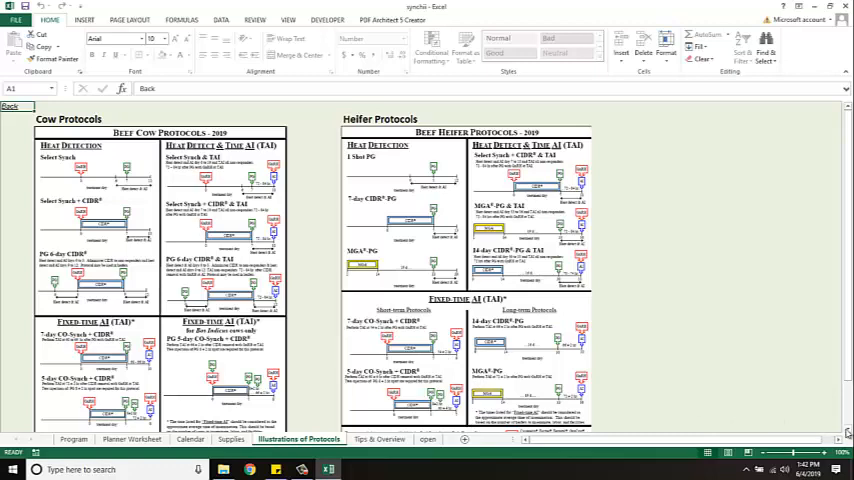
Scroll through the protocol diagrams, then go to the Tips & Overview sheet
{"action": "scroll", "scroll_direction": "down", "scroll_amount": 3}
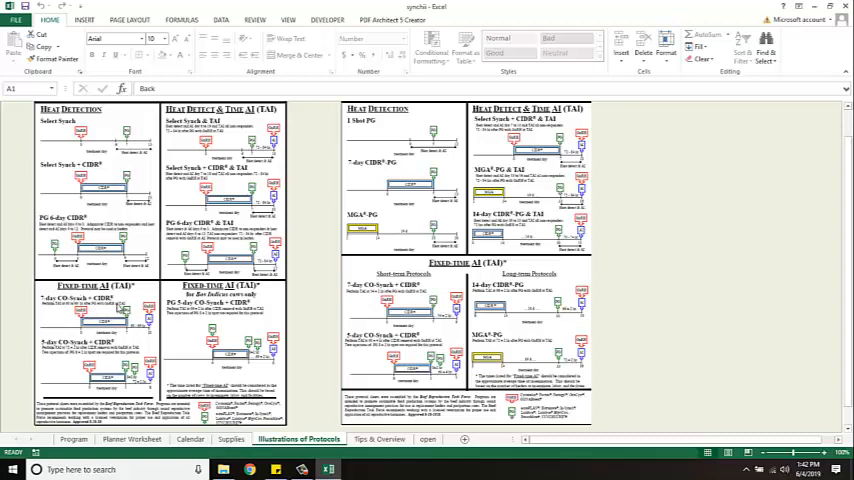
{"action": "mouse_move", "coordinate": [408, 284]}
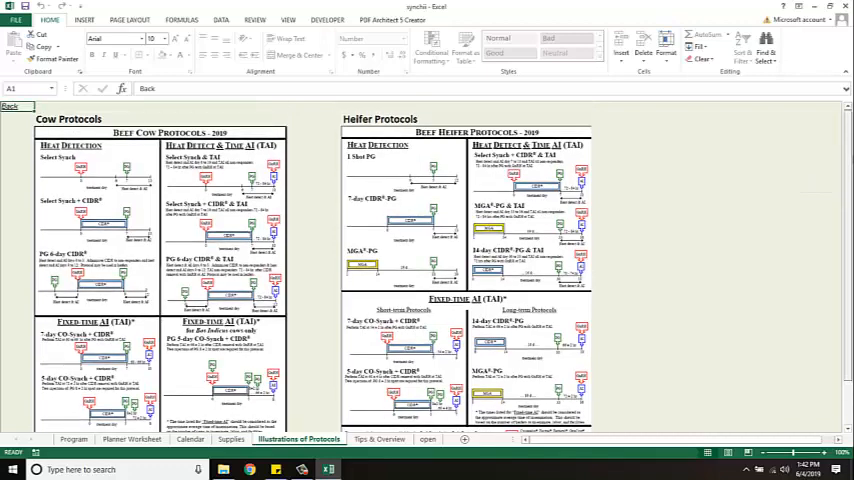
{"action": "left_click", "coordinate": [380, 440]}
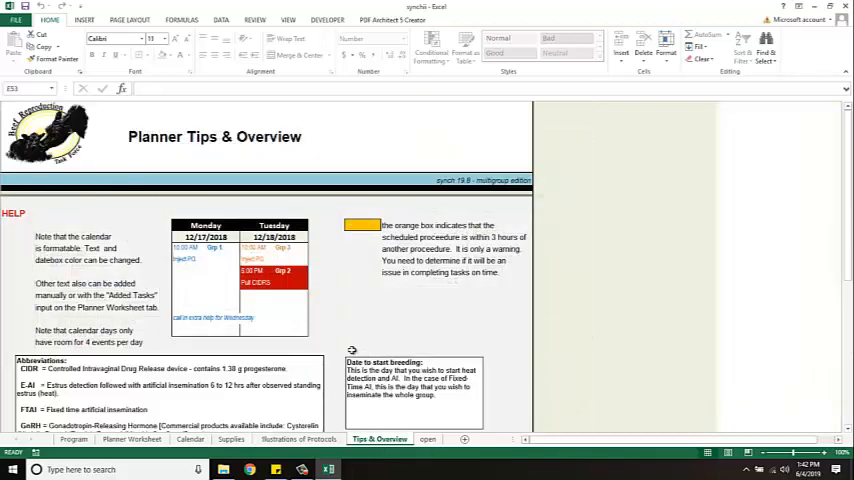
Scroll through the Tips & Overview instructions and go back to the Calendar sheet
{"action": "scroll", "scroll_direction": "down", "scroll_amount": 3}
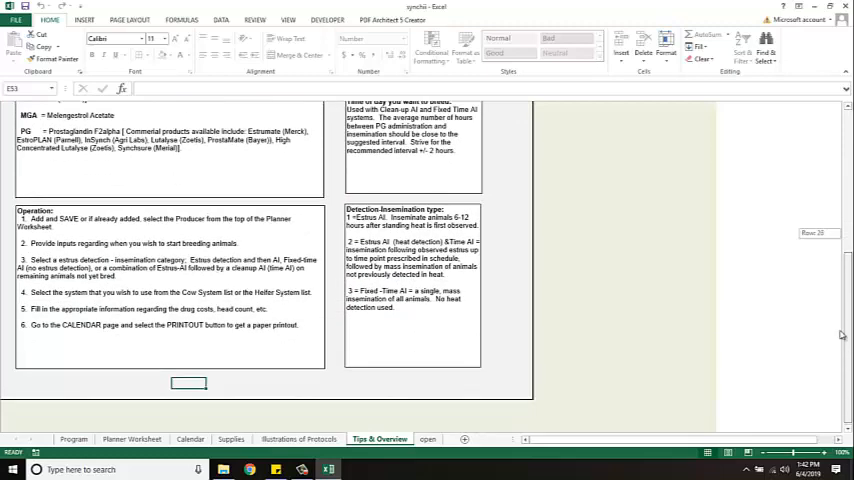
{"action": "scroll", "scroll_direction": "up", "scroll_amount": 3}
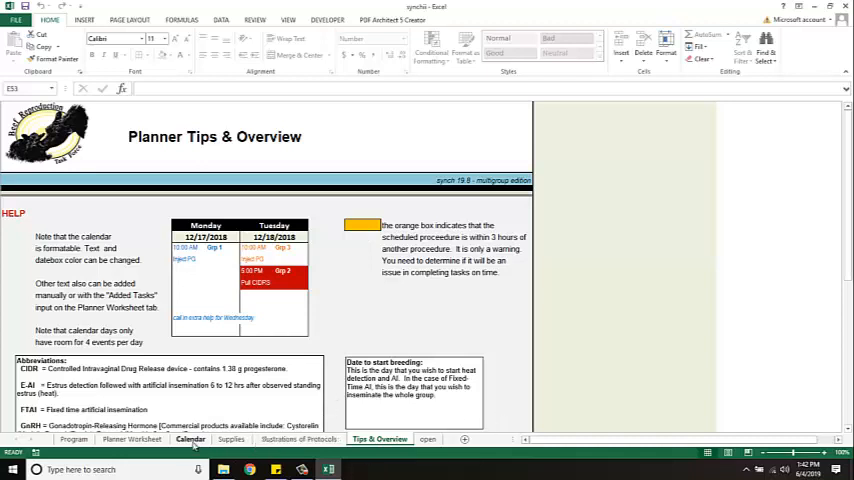
{"action": "left_click", "coordinate": [188, 438]}
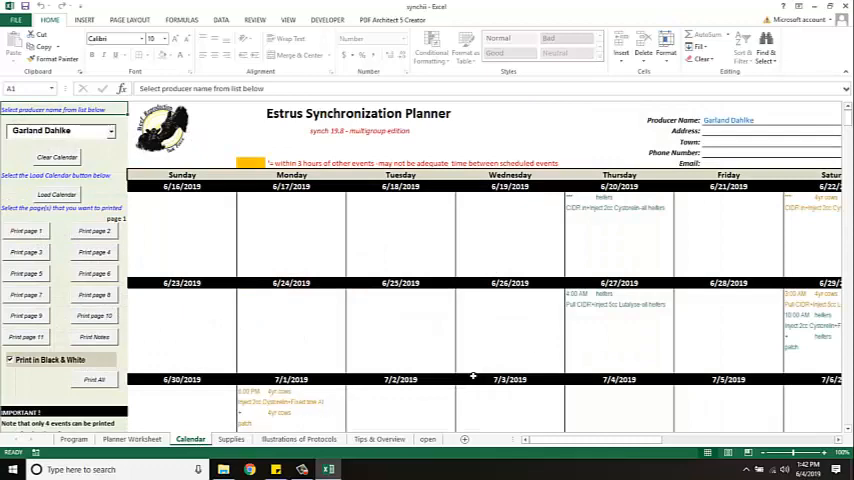
Inspect the later calendar weeks and the red date note, then switch to the Program sheet
{"action": "scroll", "scroll_direction": "down", "scroll_amount": 3}
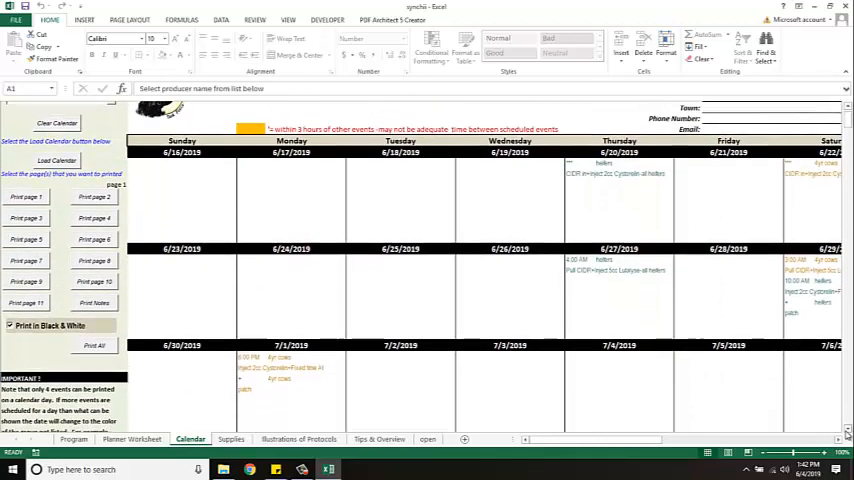
{"action": "scroll", "scroll_direction": "down", "scroll_amount": 3}
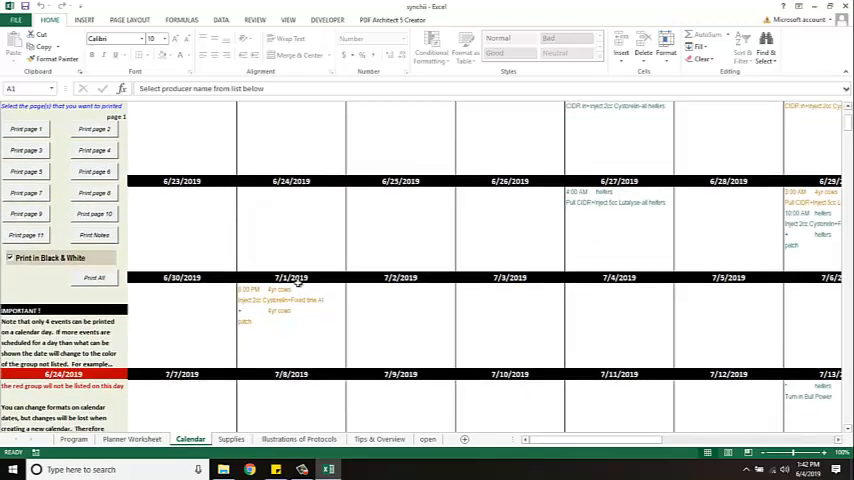
{"action": "mouse_move", "coordinate": [272, 272]}
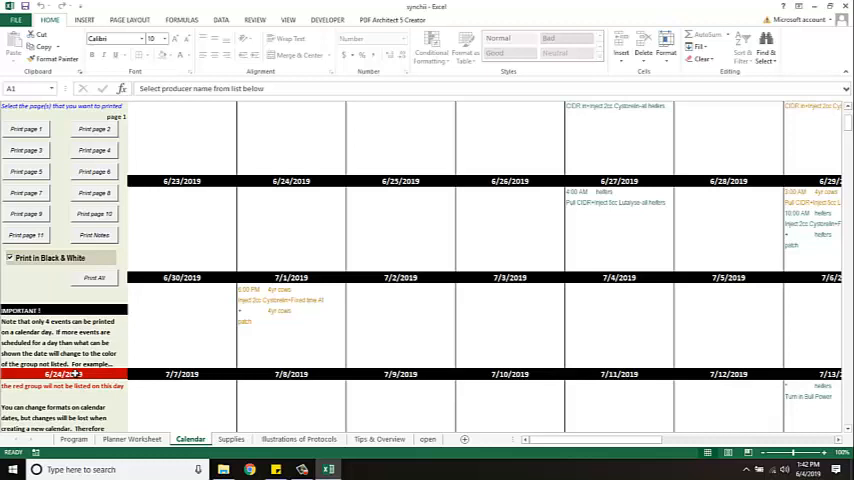
{"action": "left_click", "coordinate": [60, 374]}
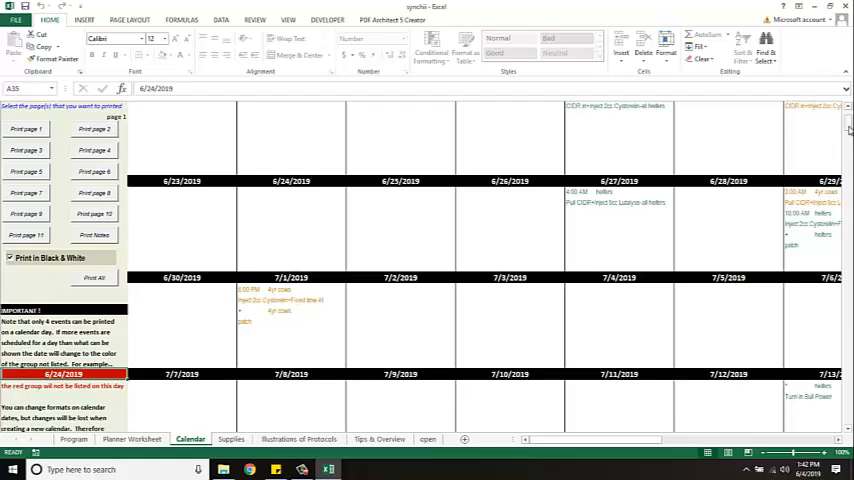
{"action": "scroll", "scroll_direction": "up", "scroll_amount": 3}
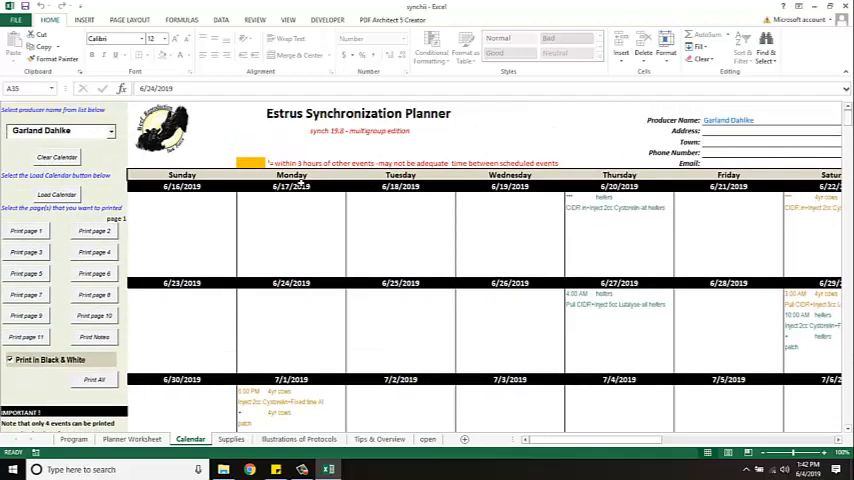
{"action": "mouse_move", "coordinate": [580, 210]}
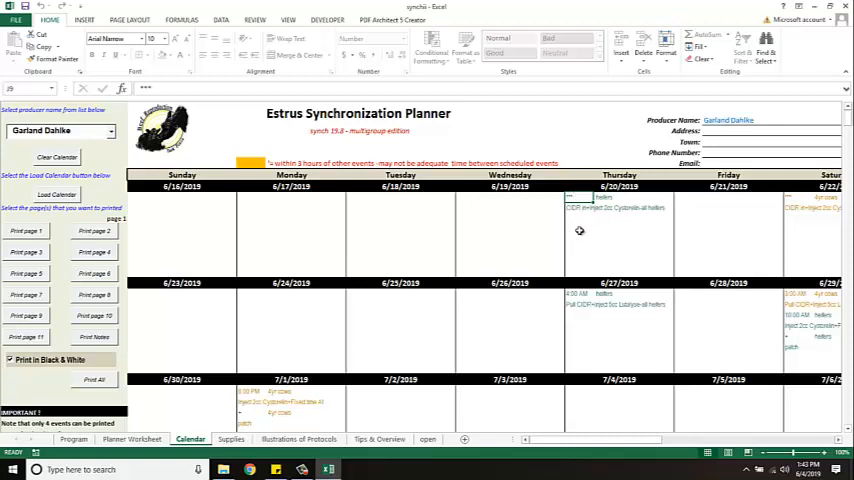
{"action": "mouse_move", "coordinate": [266, 232]}
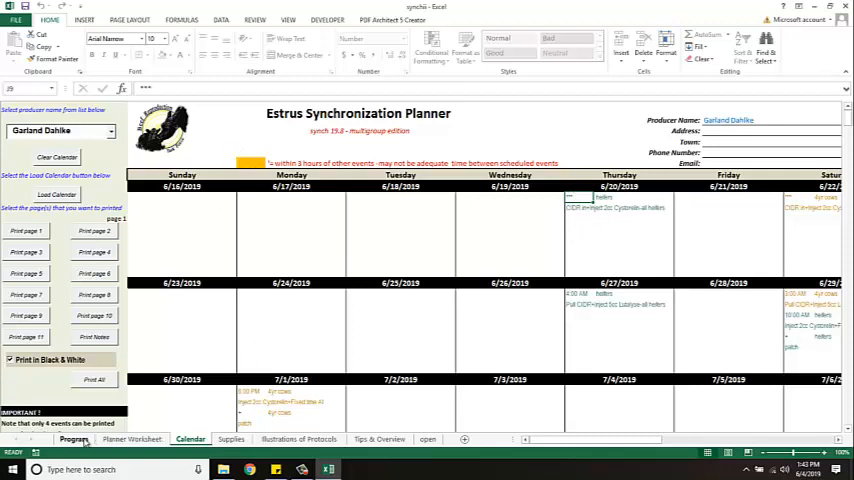
{"action": "left_click", "coordinate": [72, 440]}
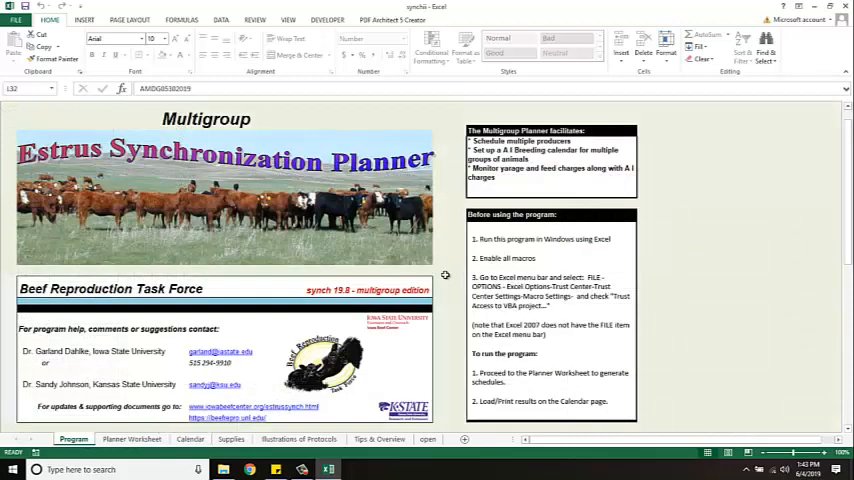